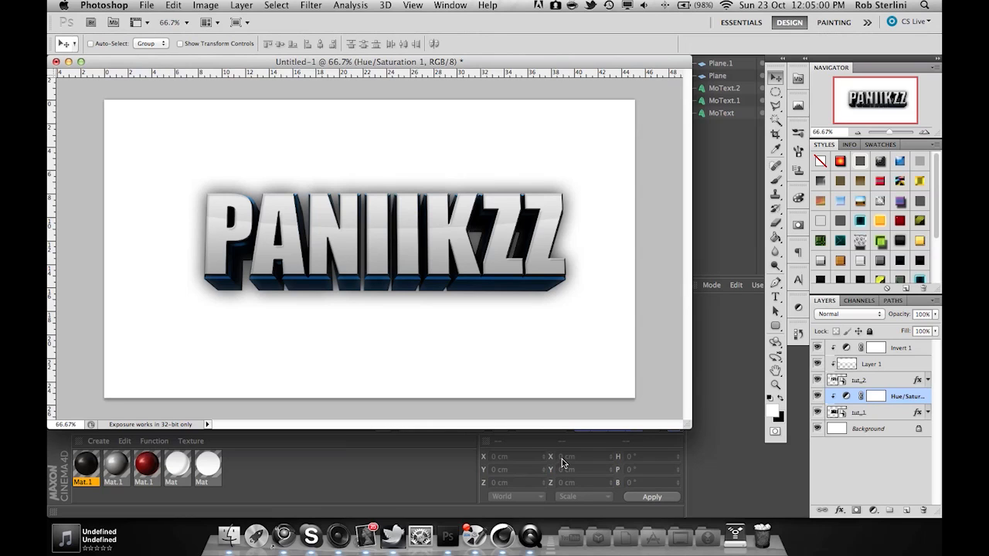
mouse_move(502, 541)
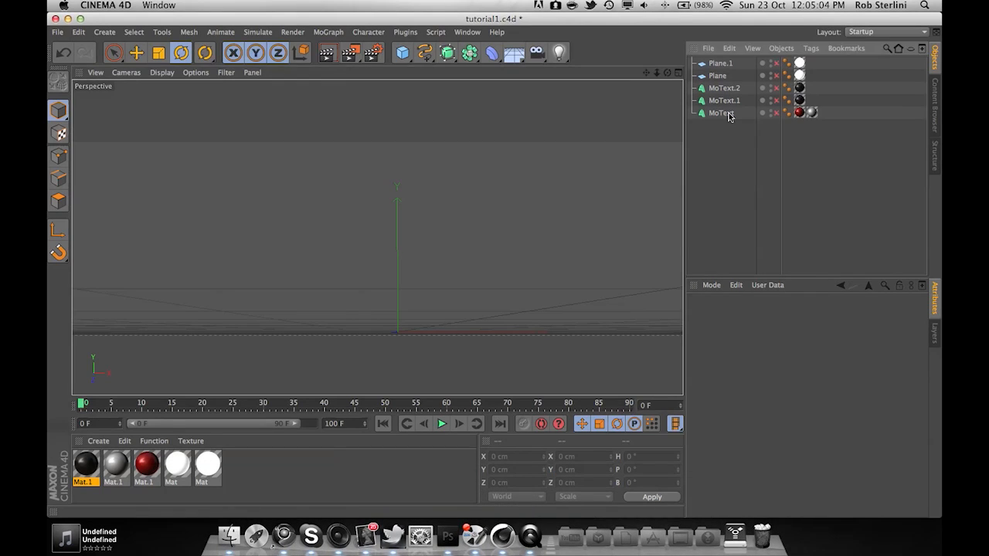
Step: Add a new MoText object from the MoGraph menu and move it into place in the scene
click(720, 113)
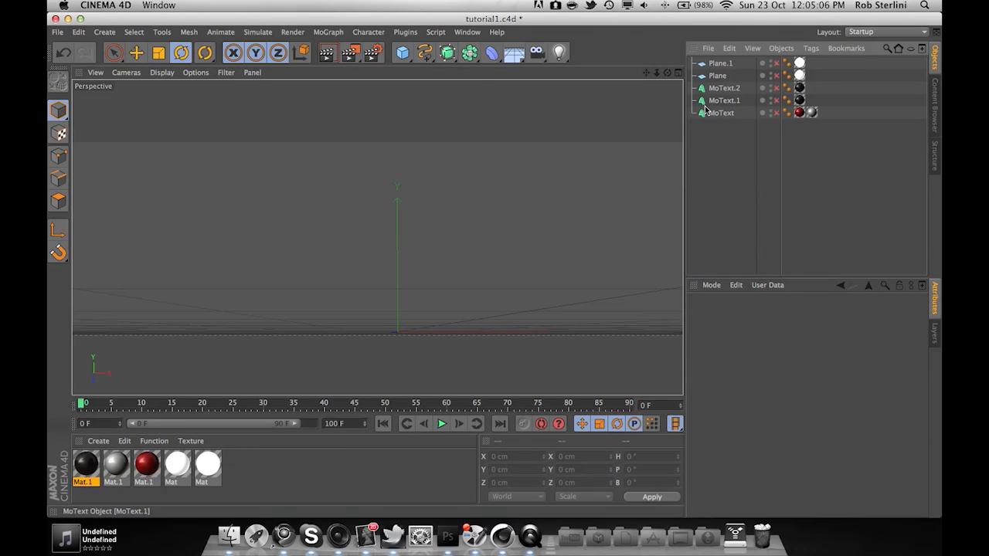
click(327, 31)
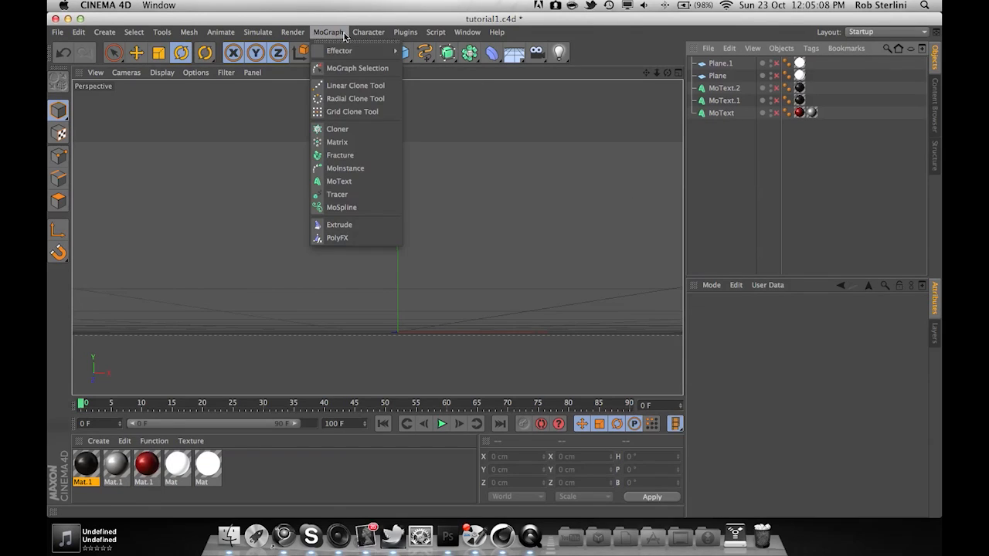
click(338, 181)
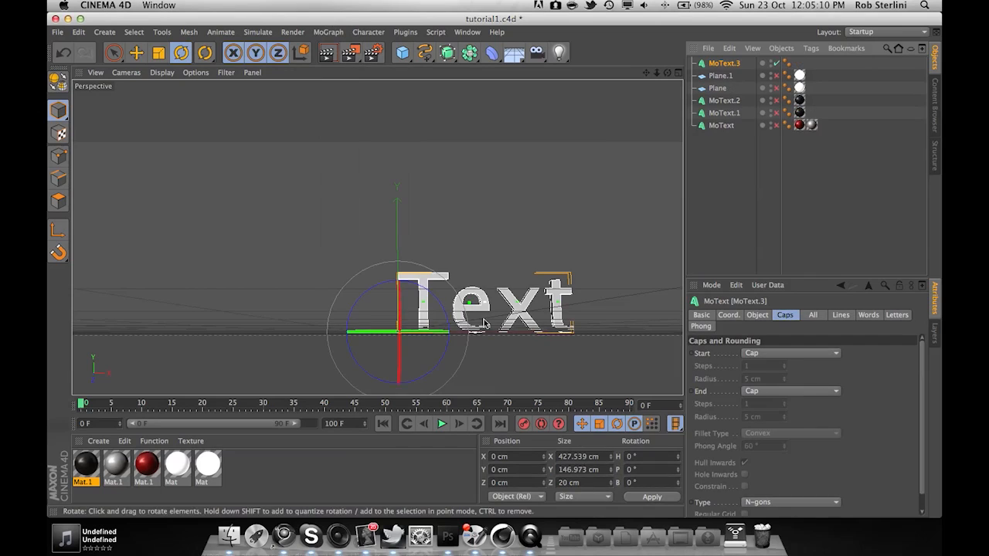
click(702, 316)
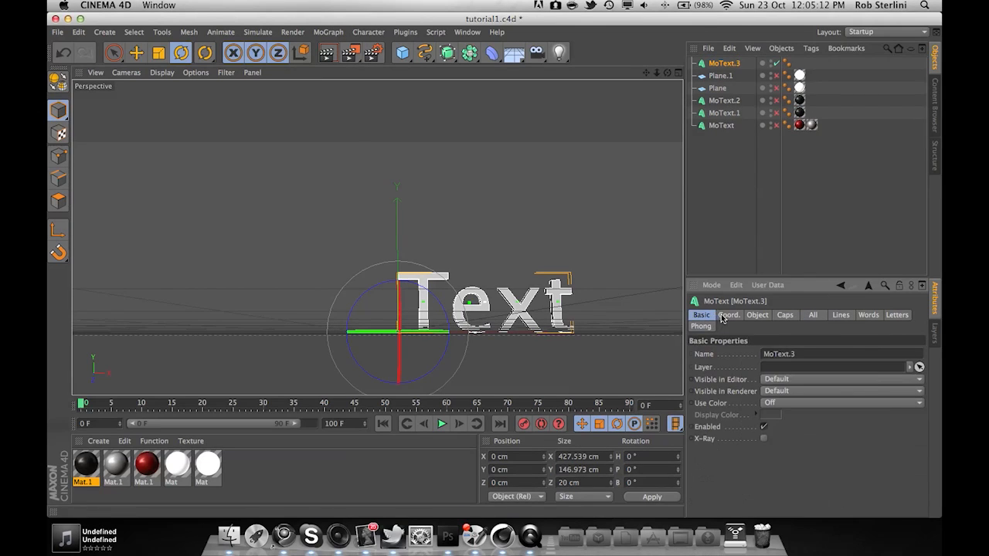
click(757, 315)
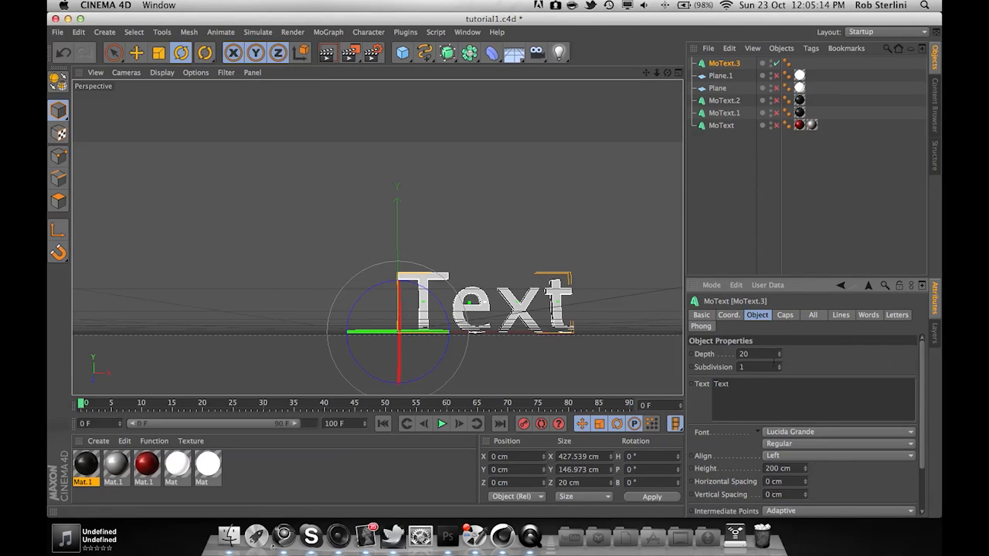
click(838, 454)
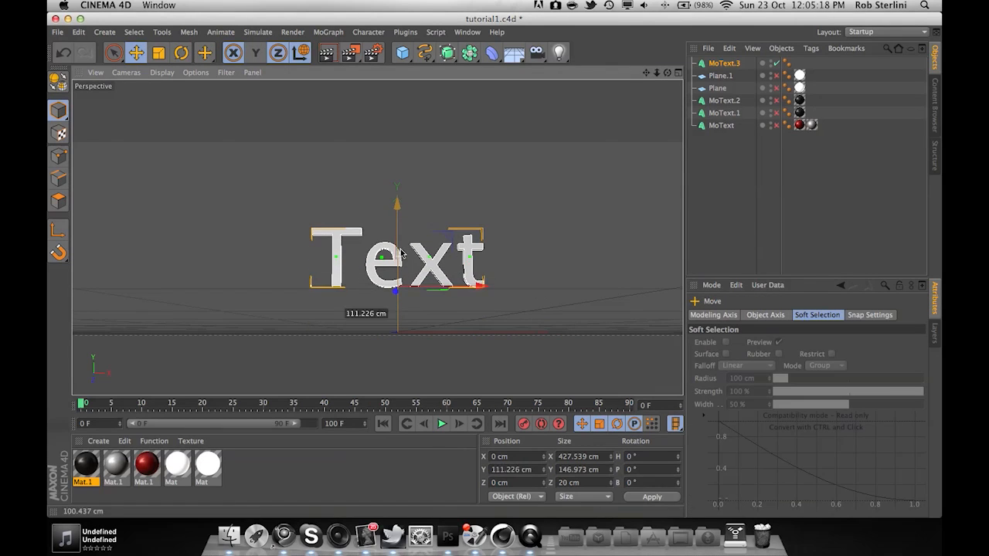
click(714, 315)
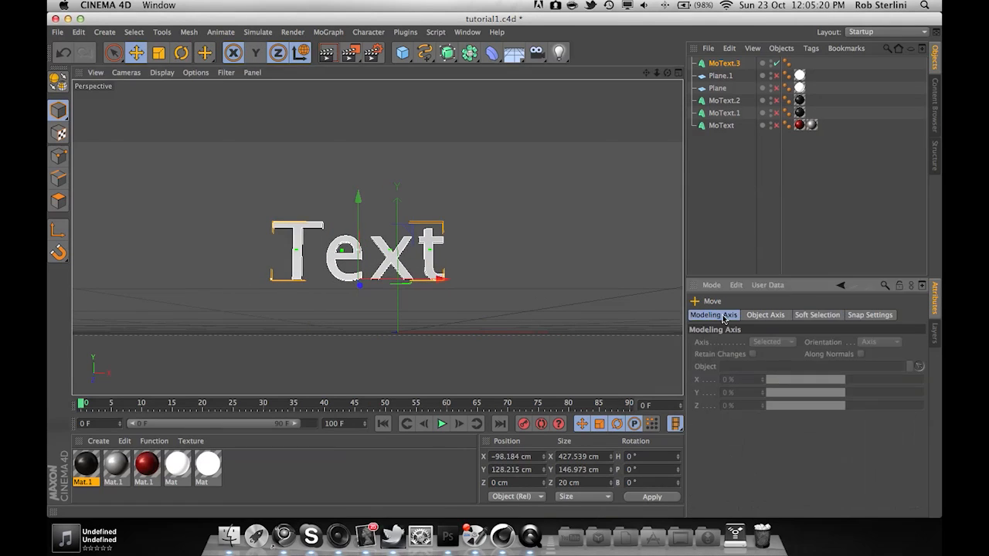
Step: Set the MoText font to Impact and enter the text PANIIKZZ
click(720, 62)
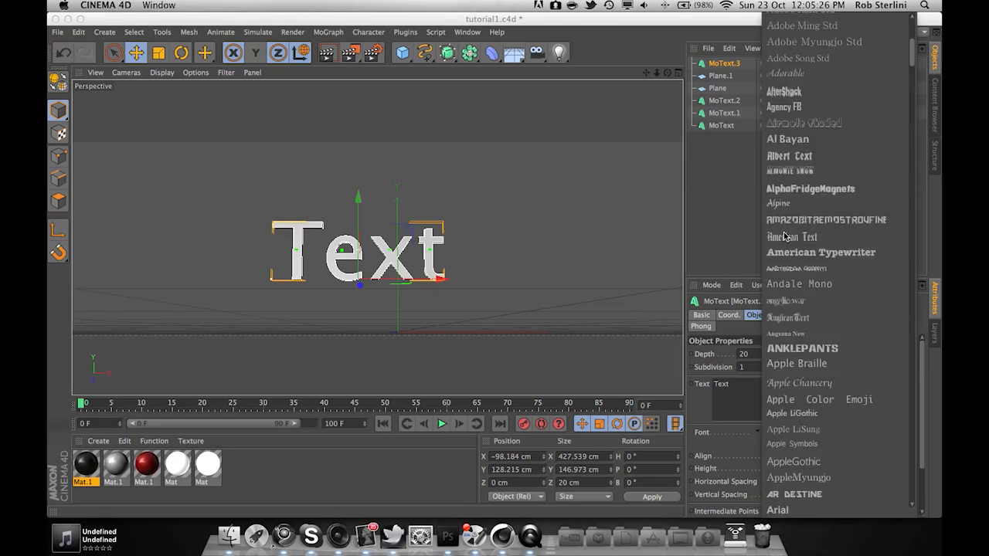
scroll(down, 3)
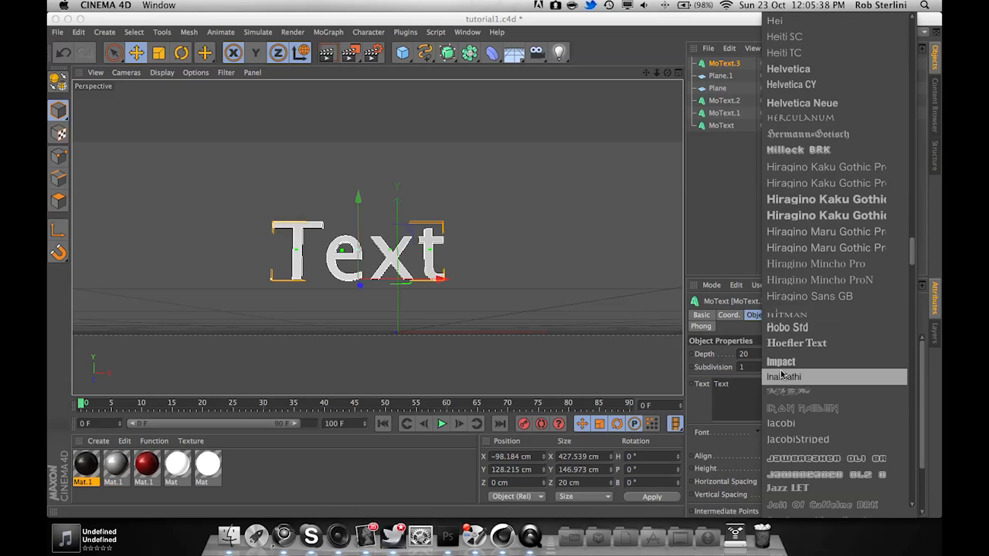
click(780, 361)
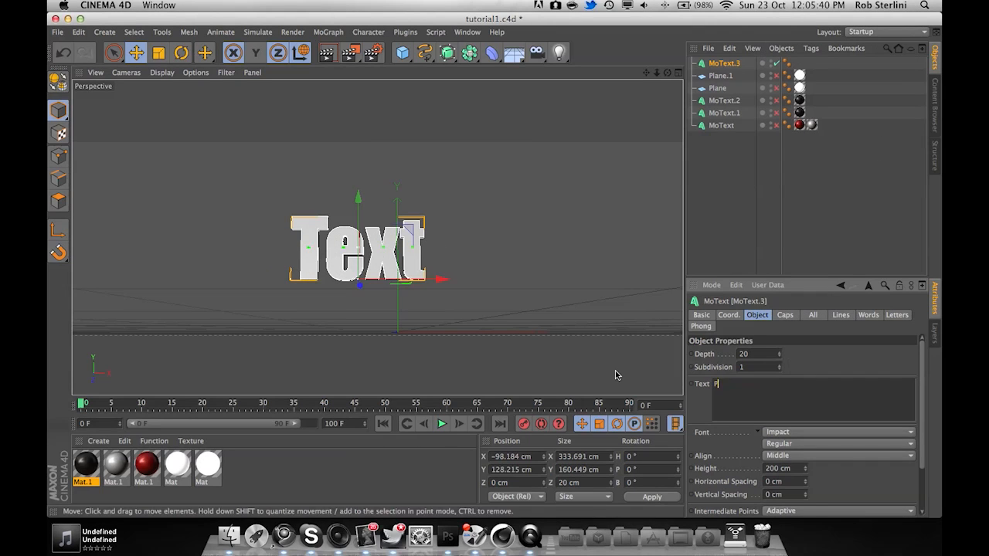
text(ANIIKZZ)
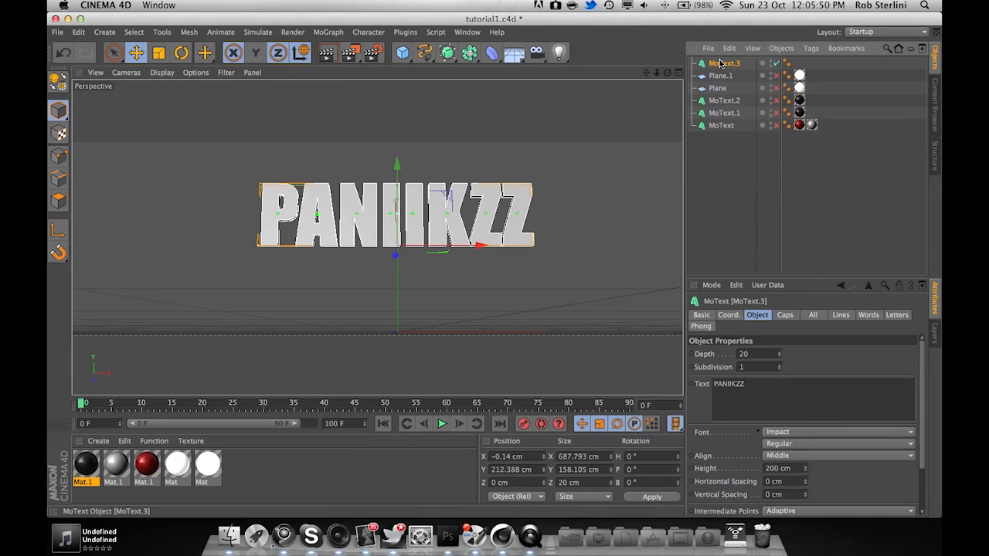
mouse_move(720, 63)
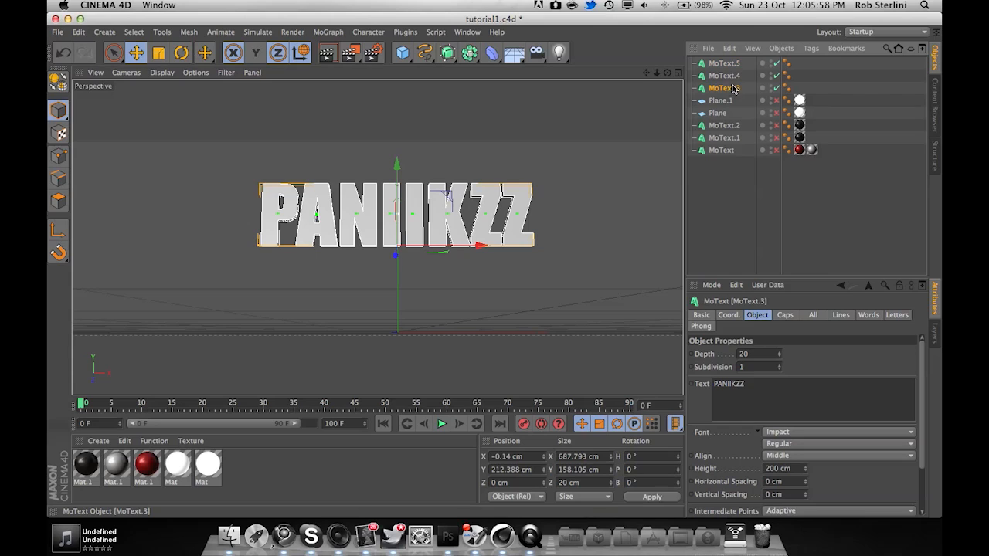
mouse_move(771, 86)
text(150)
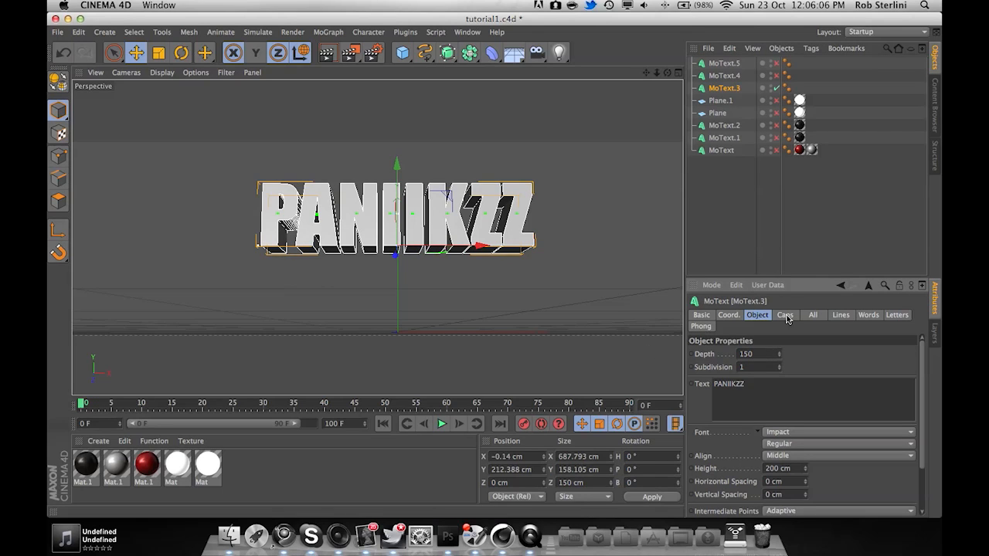
Step: Select the PANIIKZZ text copies and review their caps and extrusion depth settings
click(785, 315)
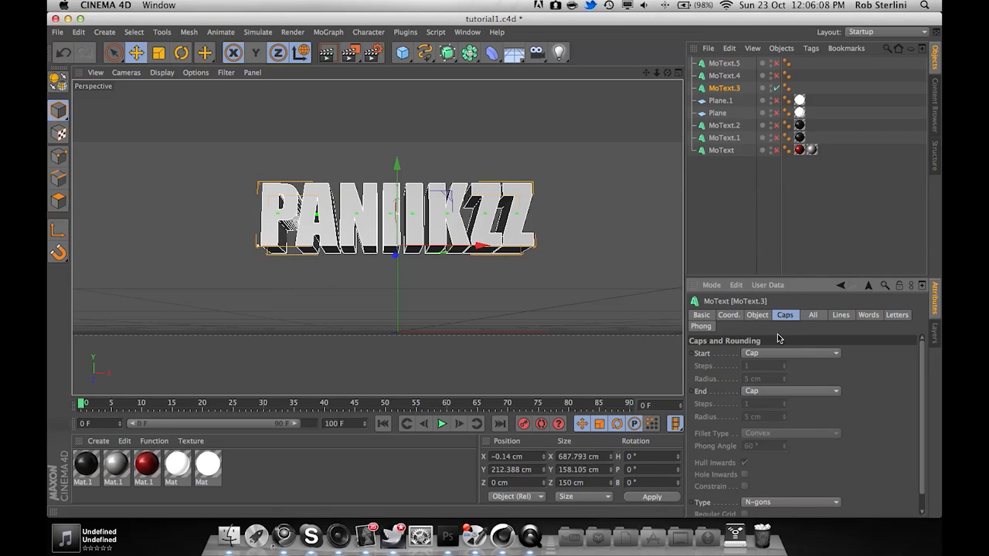
click(790, 352)
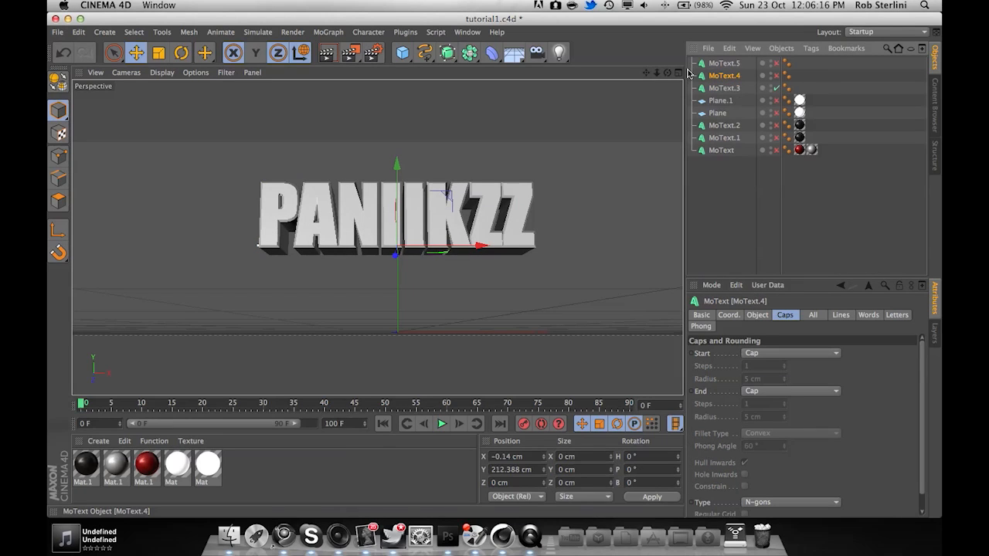
click(722, 62)
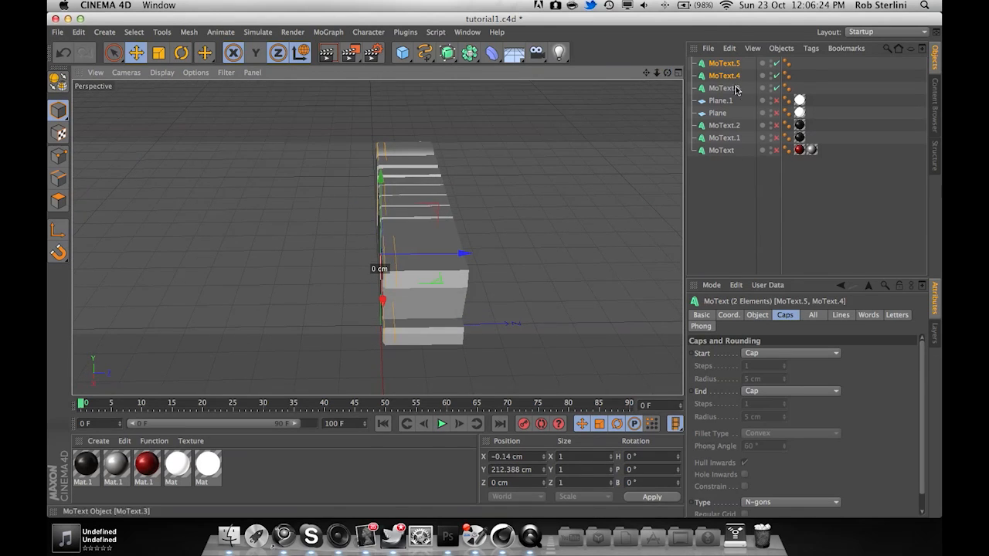
click(757, 315)
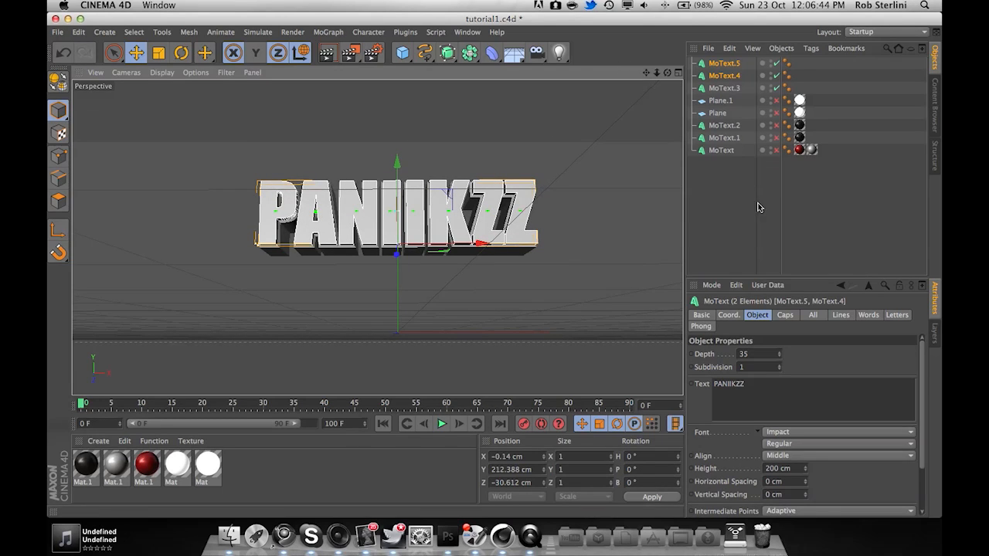
click(726, 74)
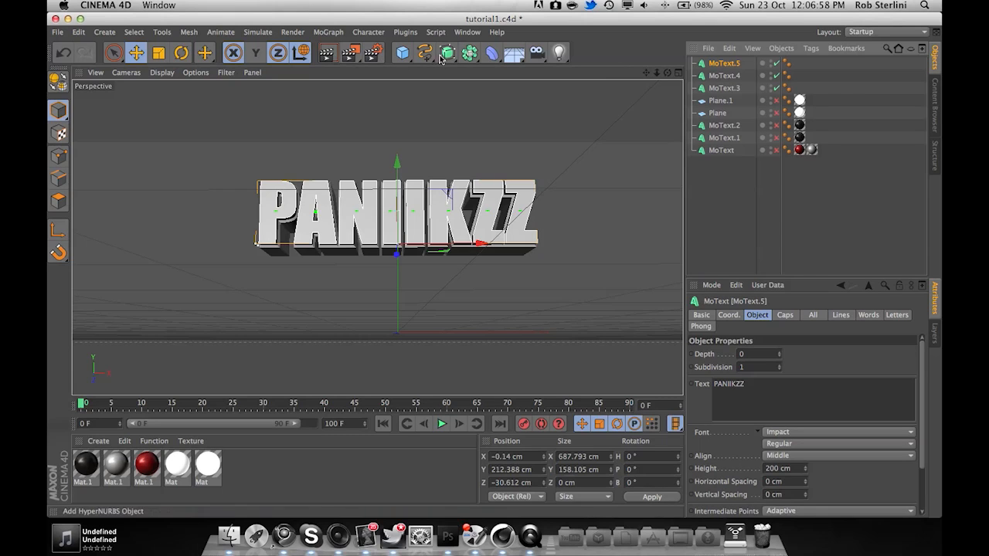
Step: Add a Plane primitive beneath the text and tilt it slightly with the Rotate tool
click(402, 53)
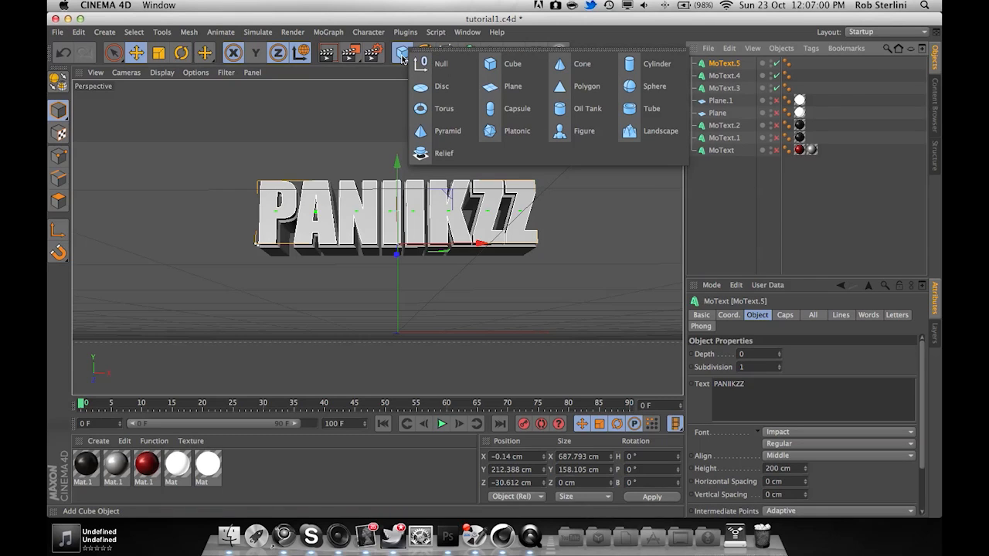
click(513, 86)
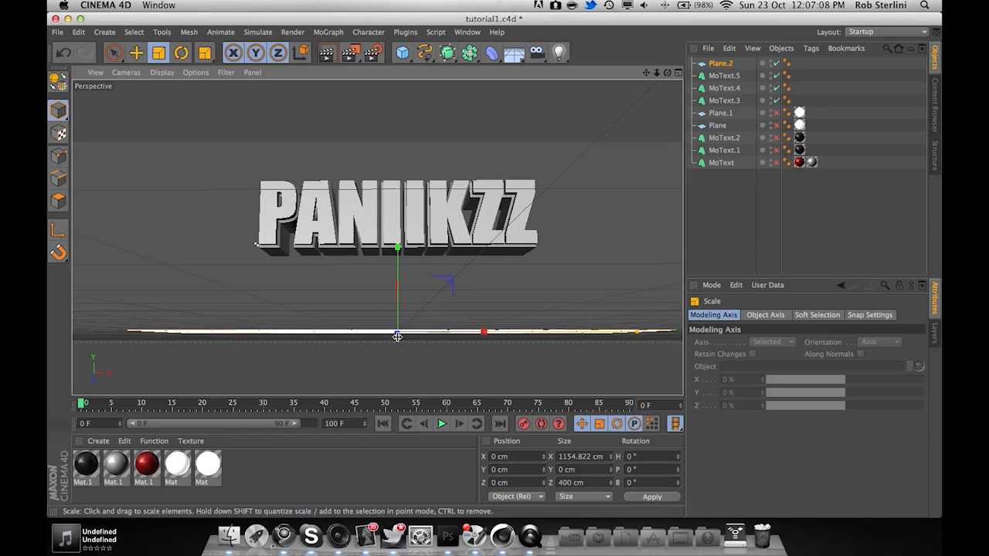
mouse_move(419, 314)
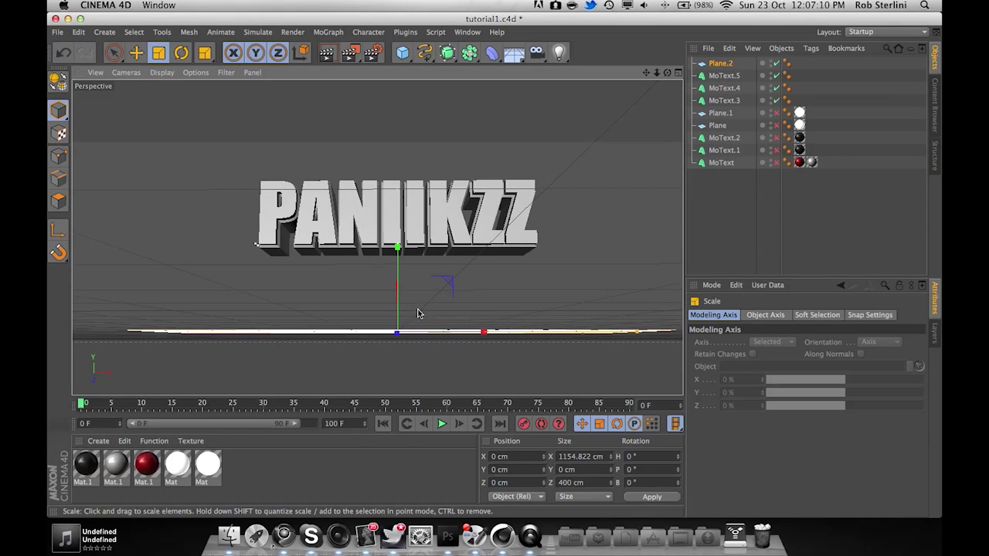
click(181, 54)
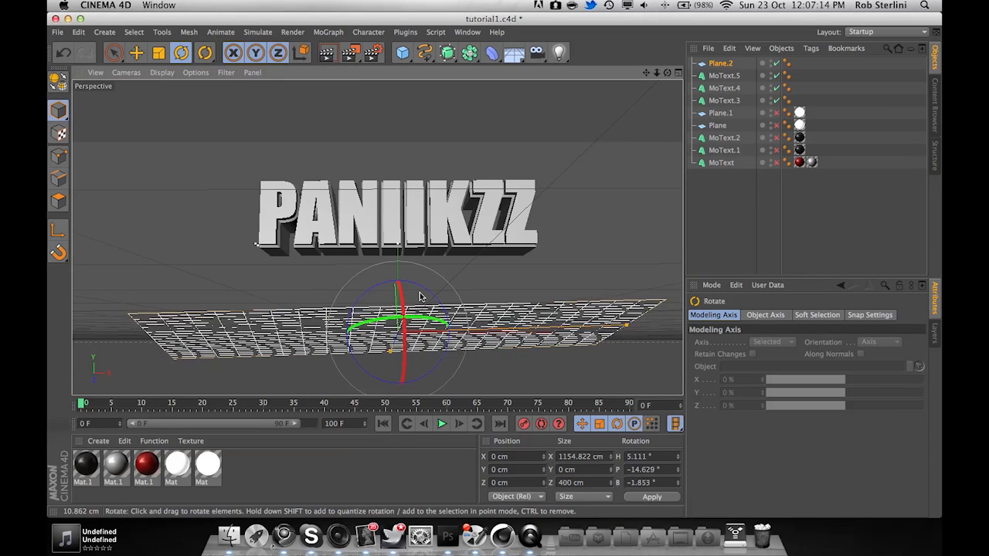
drag(420, 297, 399, 300)
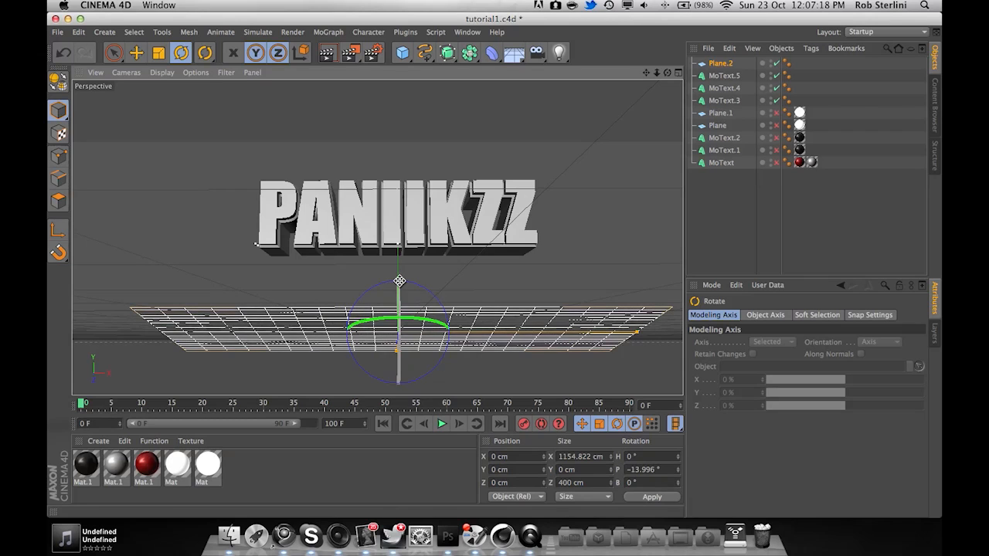
drag(399, 309, 399, 356)
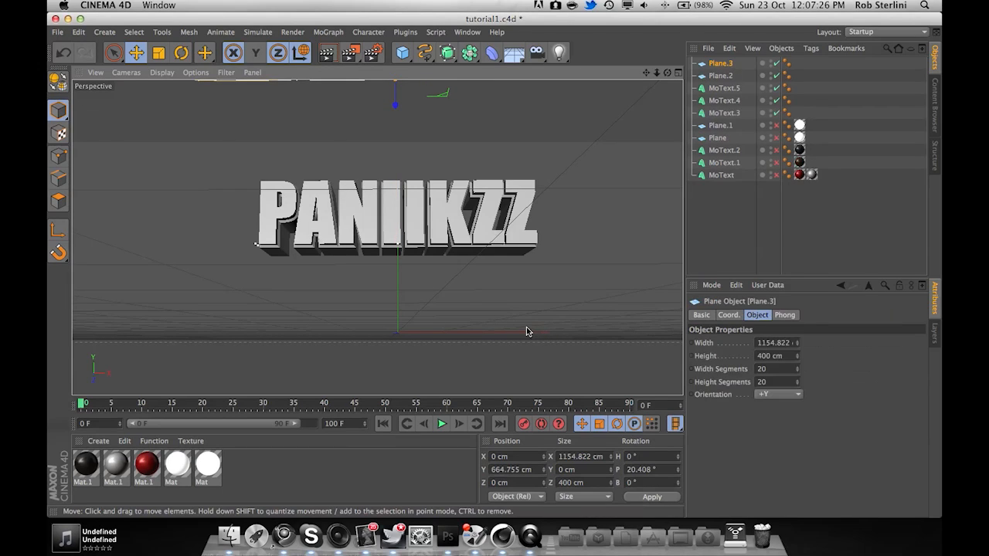
mouse_move(577, 161)
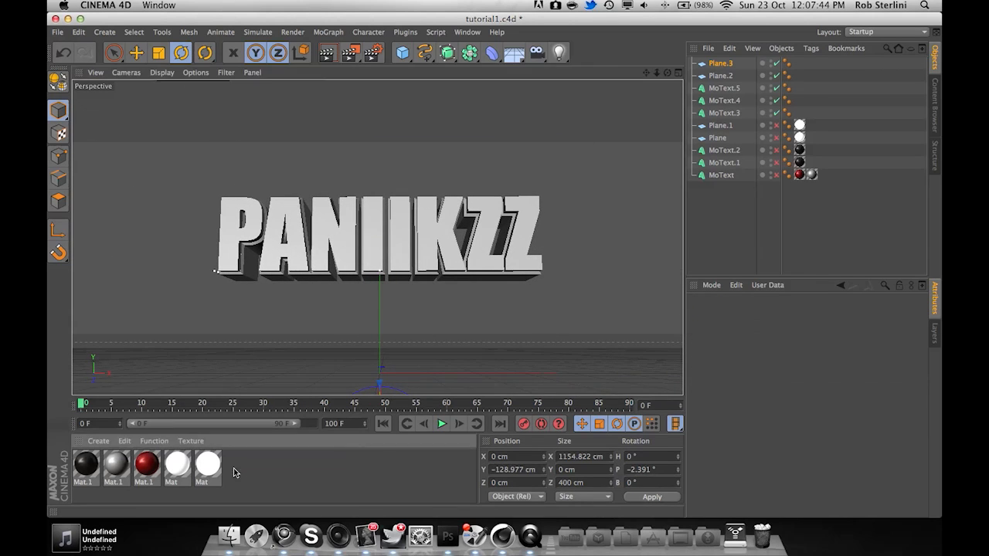
Step: Edit the white Mat material and apply it to the MoText.4 text layer
click(99, 442)
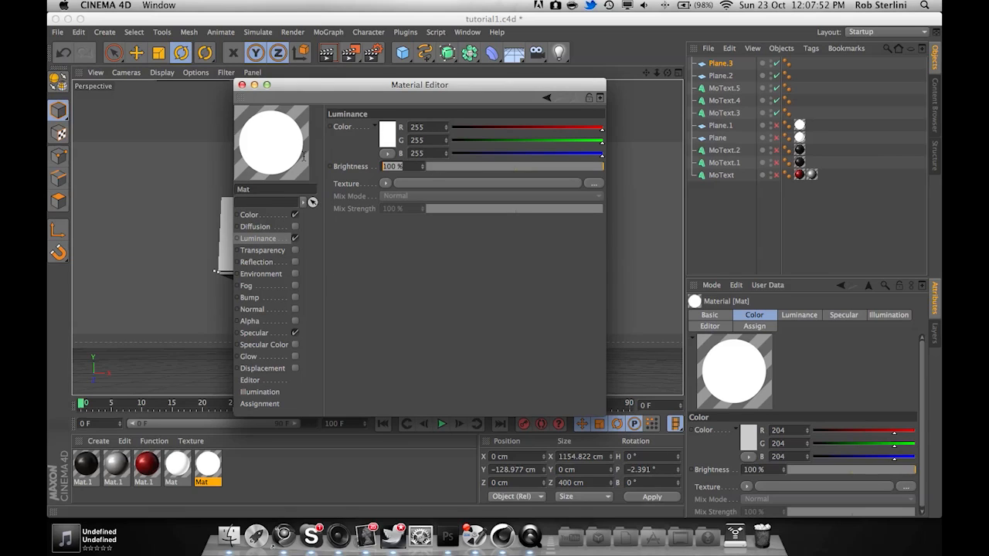
mouse_move(270, 142)
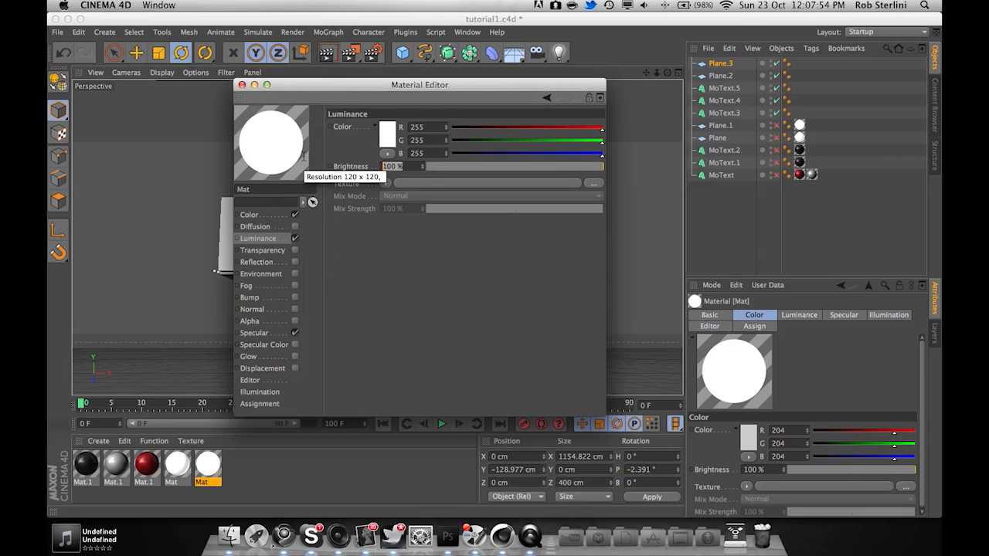
drag(429, 167, 601, 167)
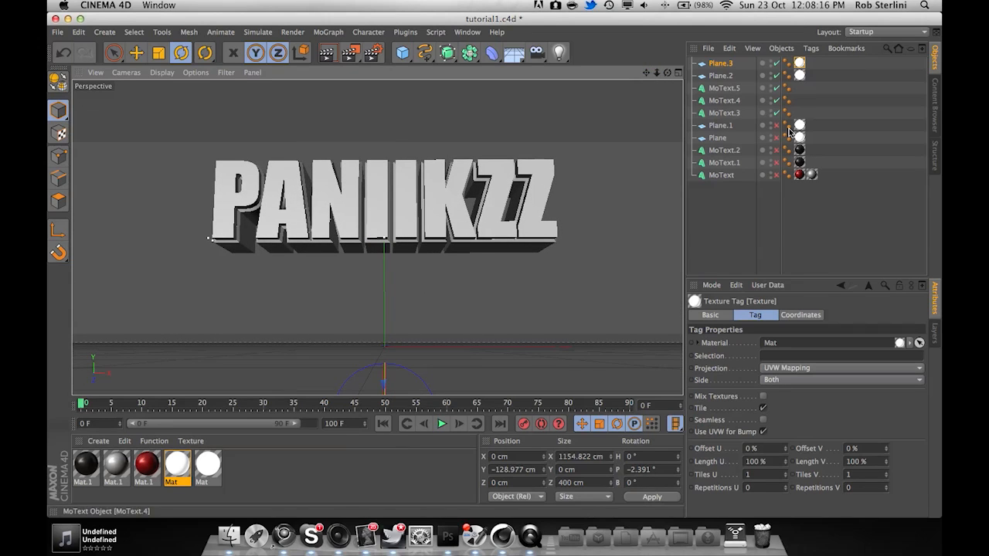
Step: Inspect the MoText.5 and MoText.3 layers and assign a second material to the red-sided layer
click(727, 111)
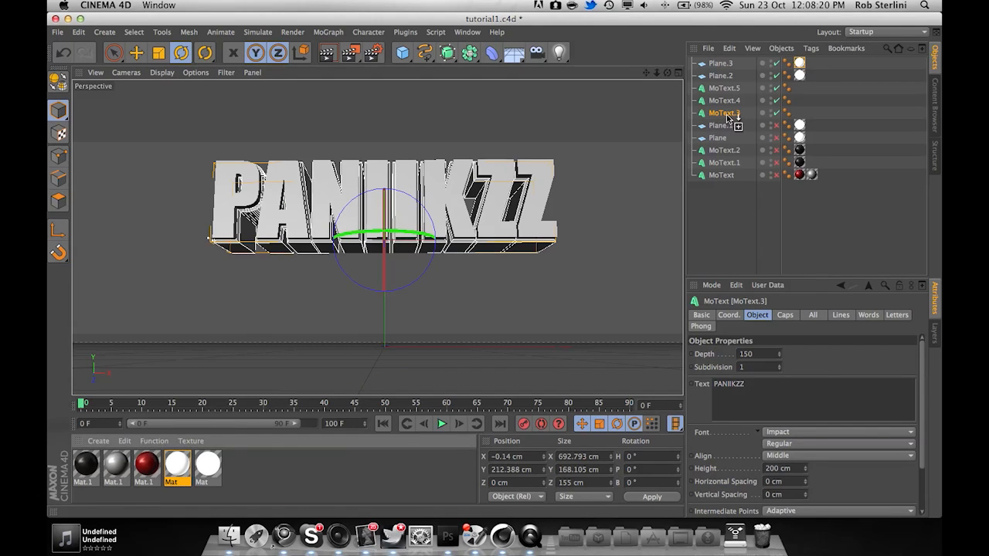
click(797, 113)
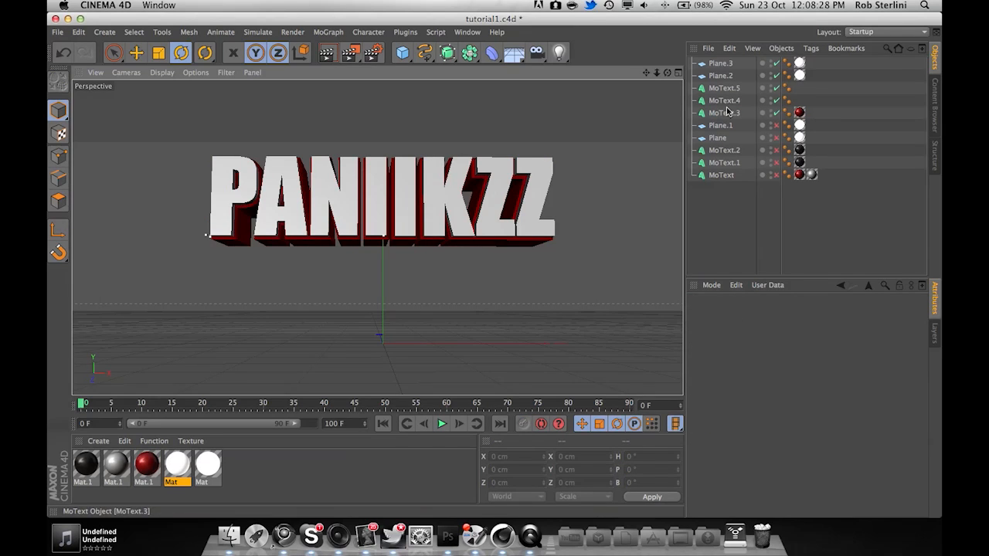
click(726, 113)
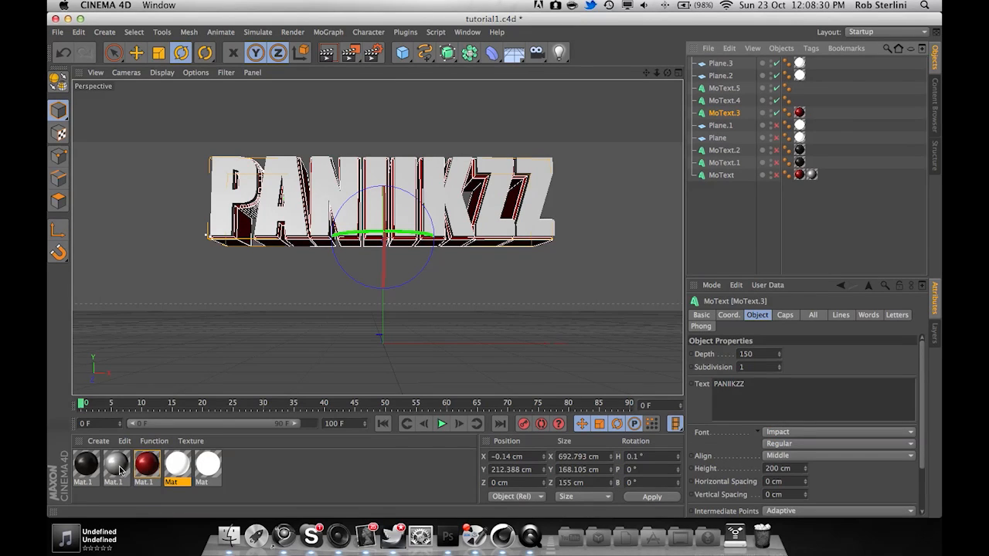
click(810, 111)
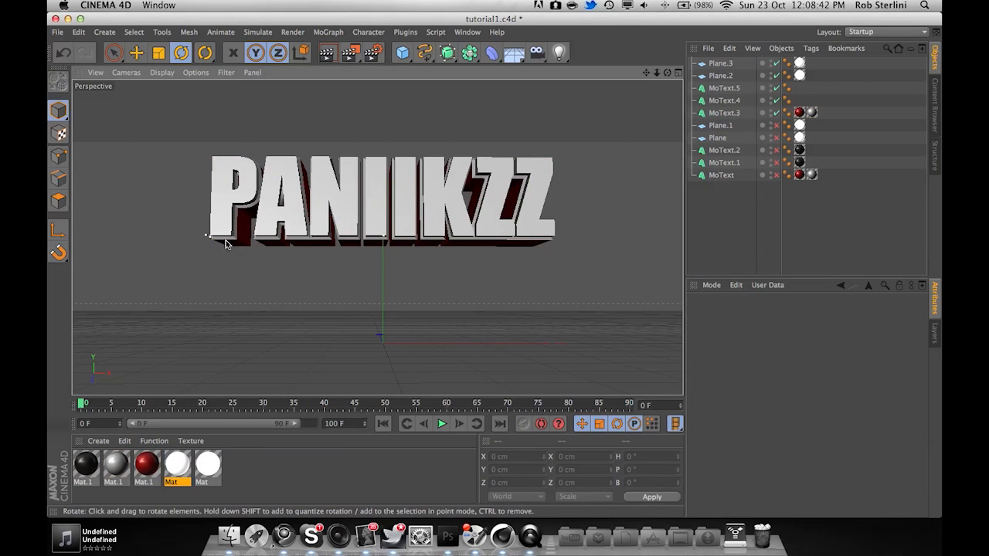
mouse_move(241, 210)
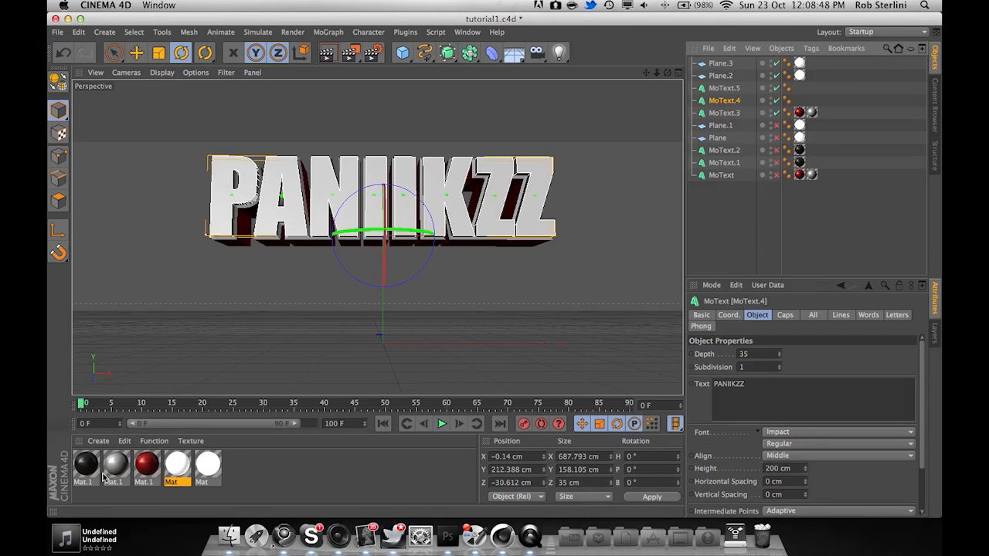
Step: Recolour the black Mat.1 material to a very dark red in its Color channel
double_click(87, 467)
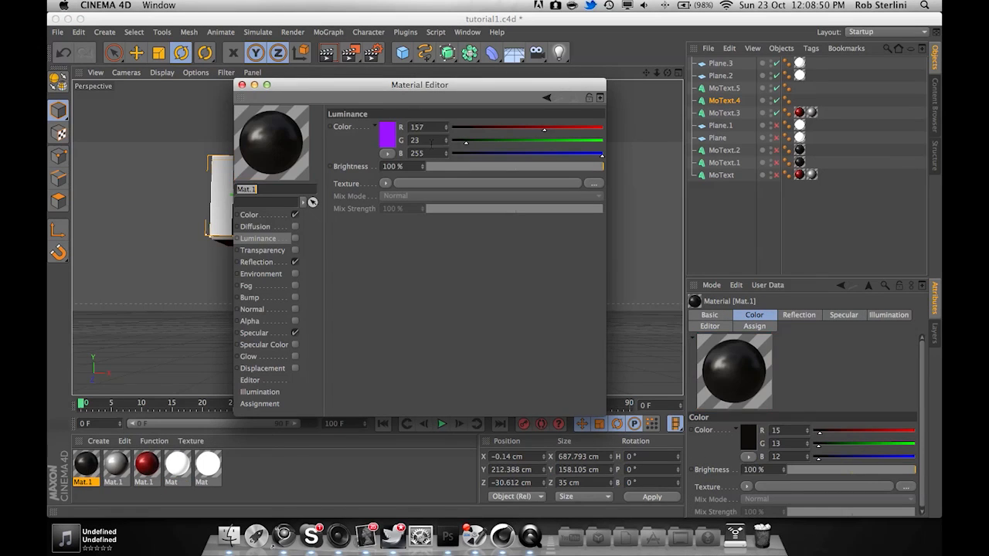
click(256, 215)
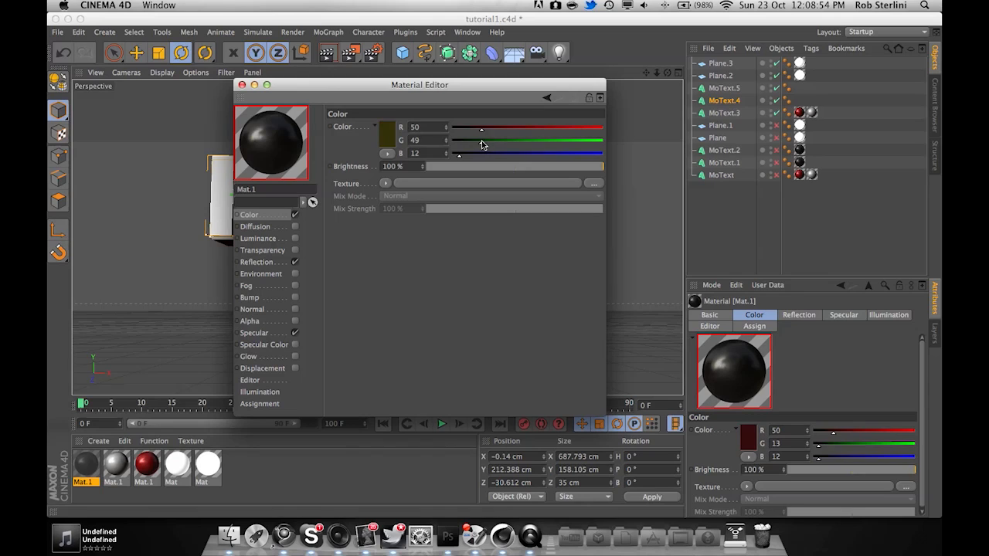
drag(460, 153, 482, 153)
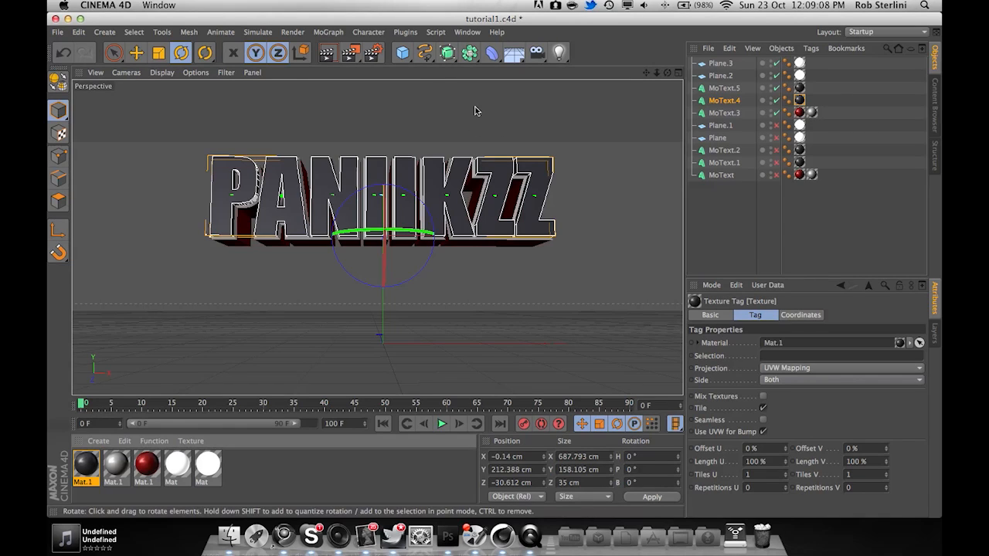
mouse_move(371, 52)
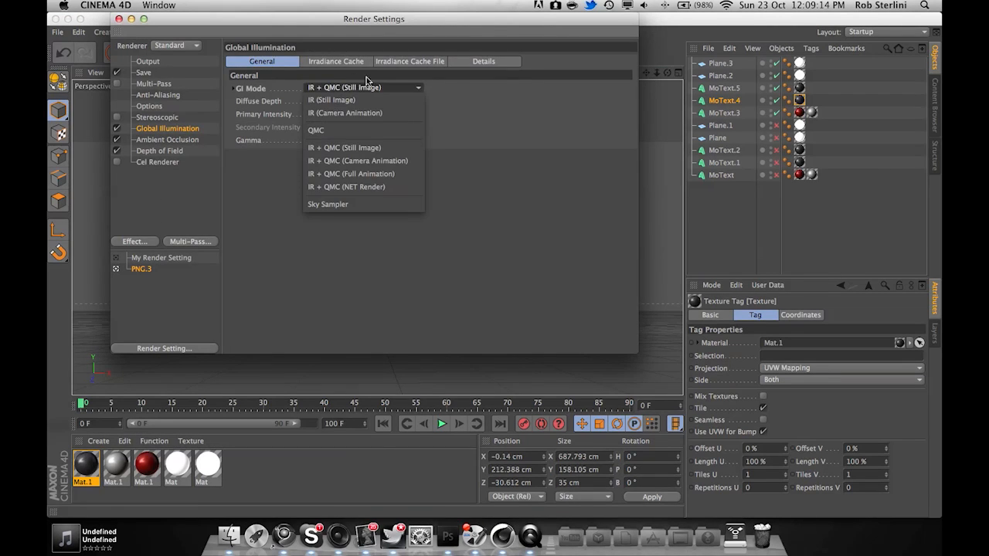
Step: Choose a global illumination mode and review the depth of field render settings
click(349, 146)
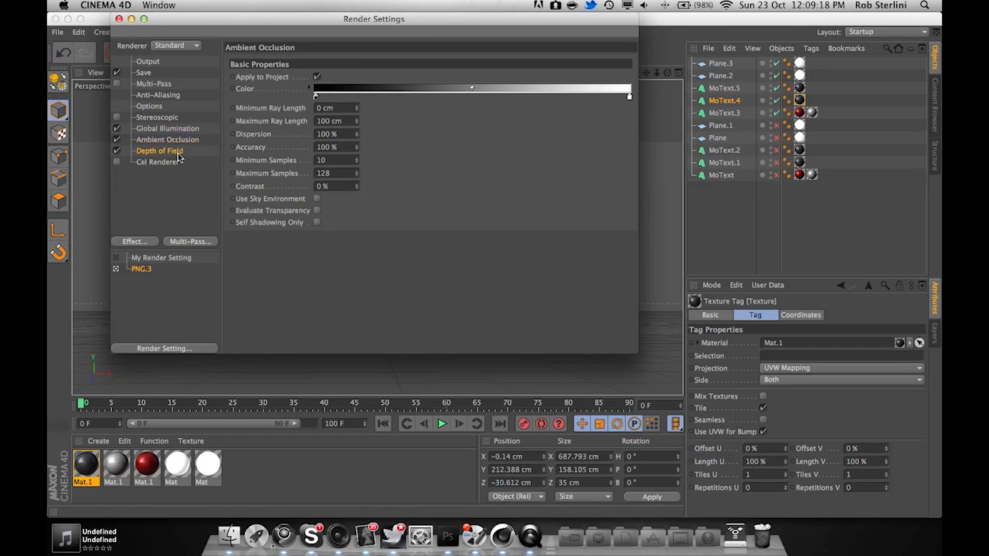
click(160, 151)
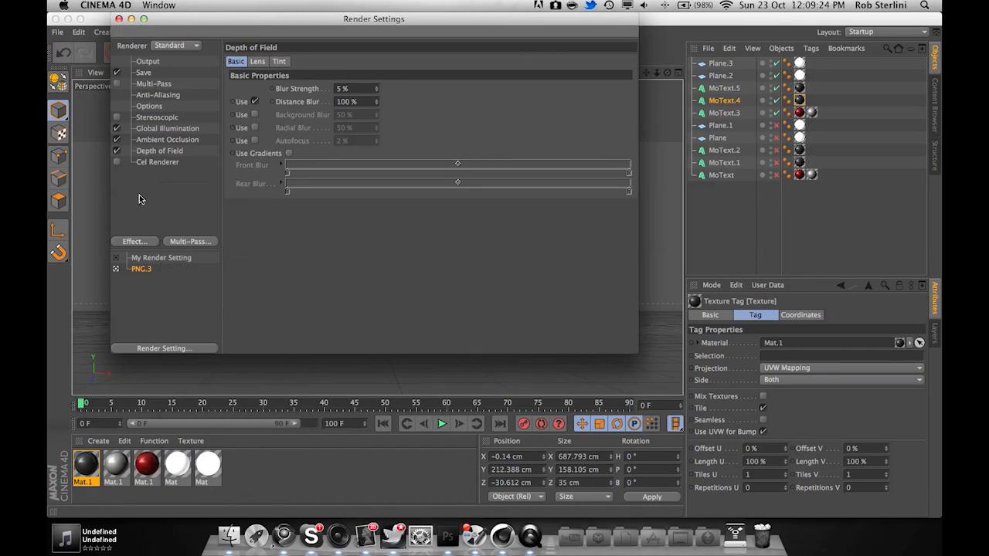
click(167, 128)
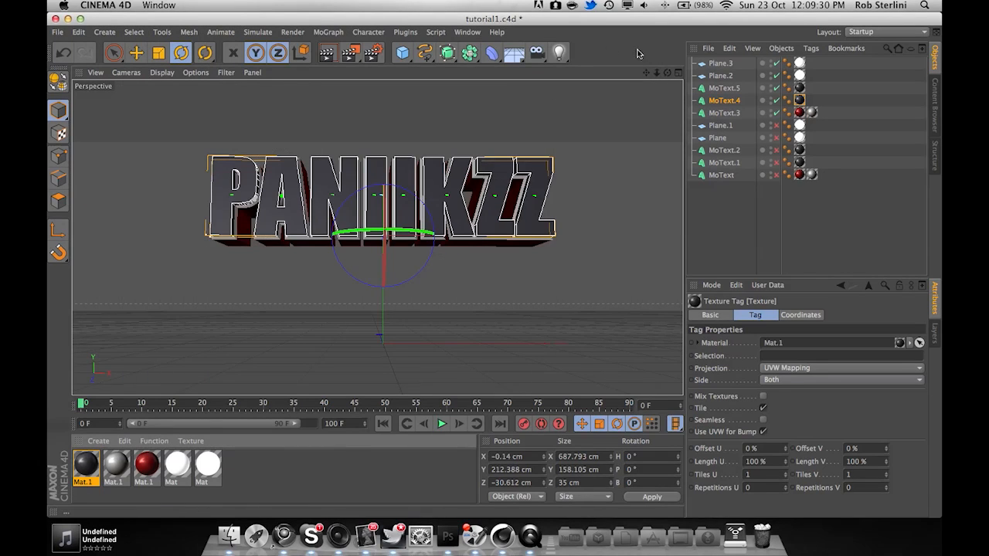
mouse_move(355, 54)
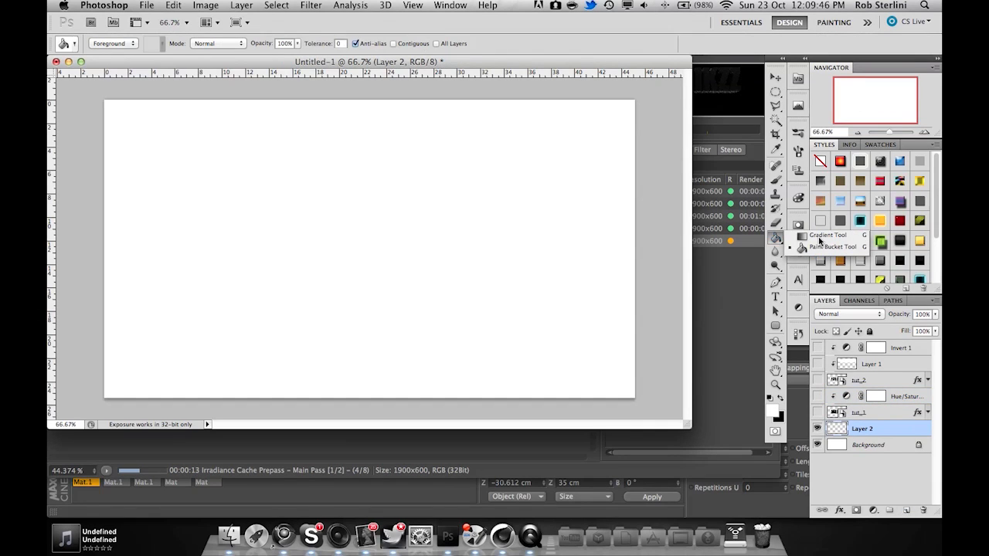
Step: Fill the layer with a reversed radial grey gradient, white at the centre
click(816, 235)
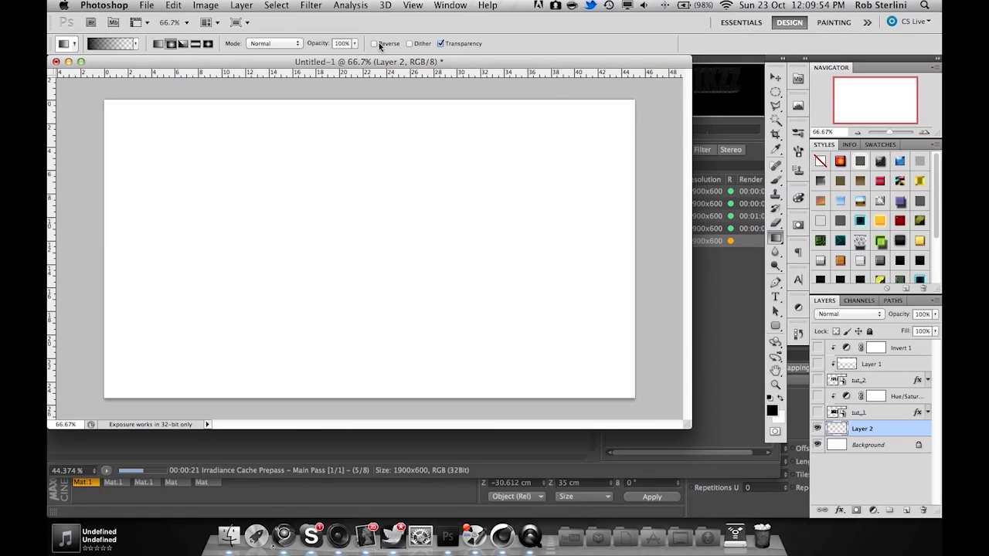
click(380, 44)
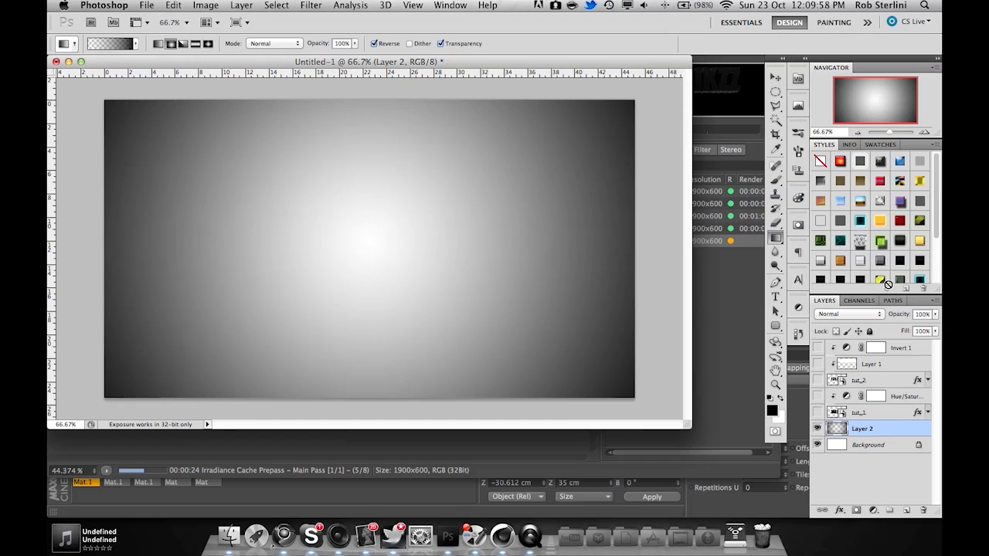
drag(912, 331, 896, 330)
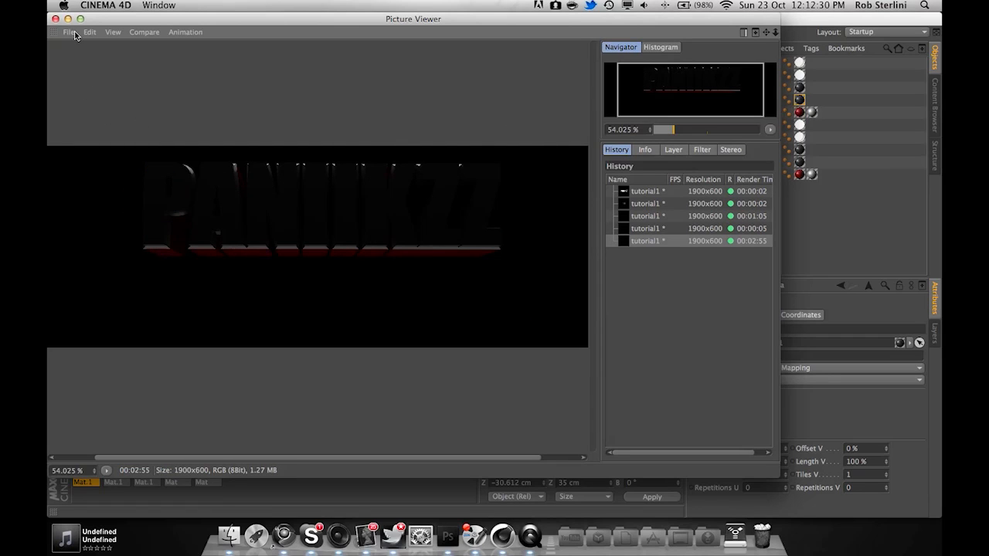
Step: Save the render from the Picture Viewer as a PNG named tut_3 on the Desktop
click(68, 33)
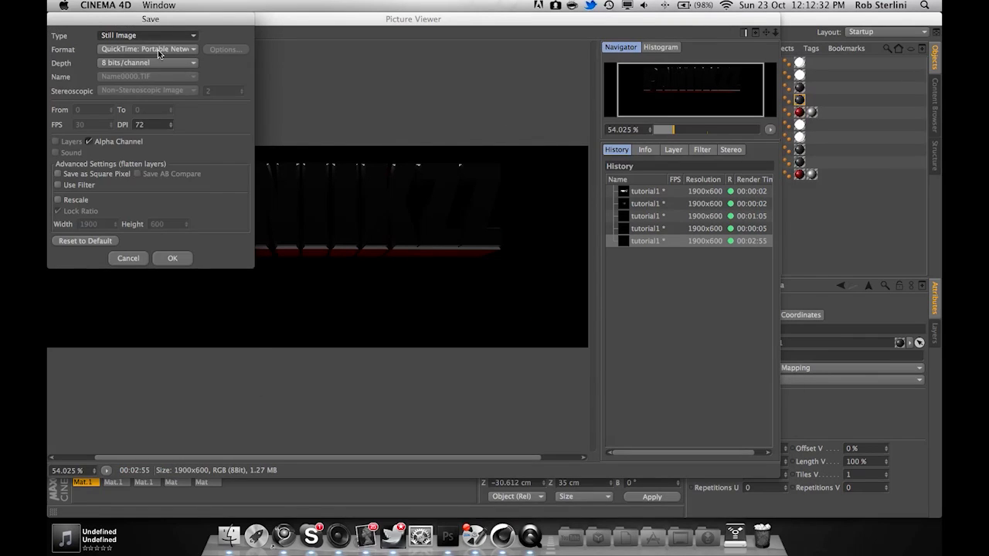
click(158, 50)
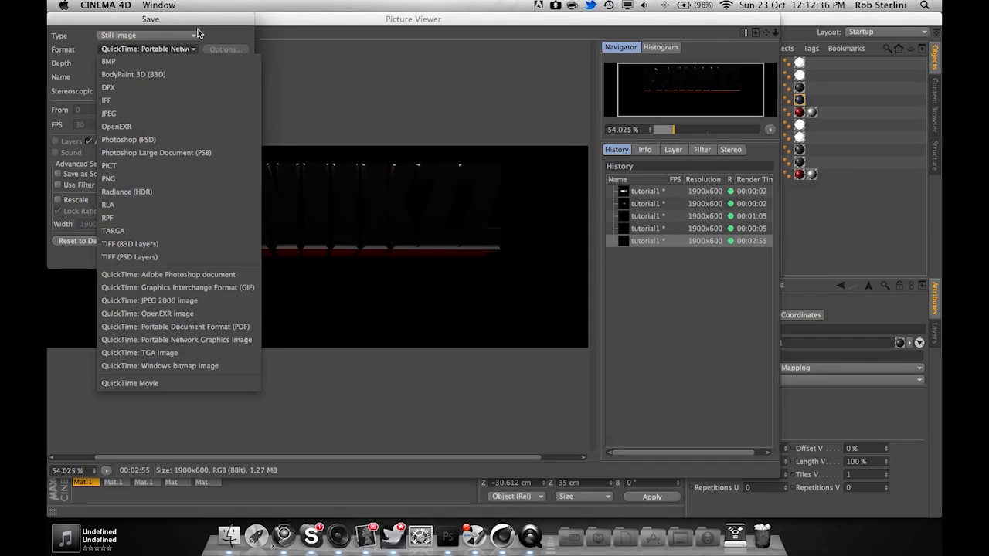
click(147, 48)
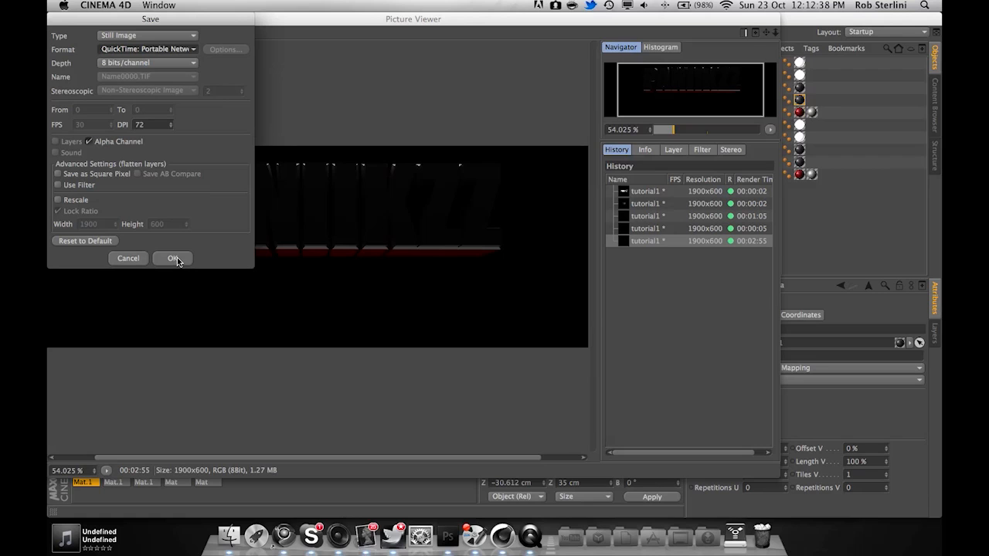
click(174, 258)
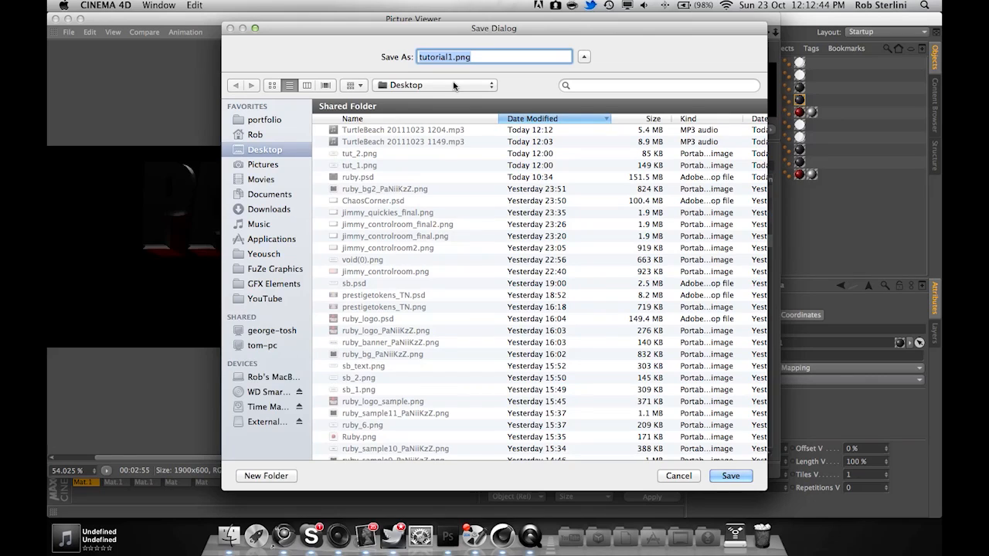
text(tut_3)
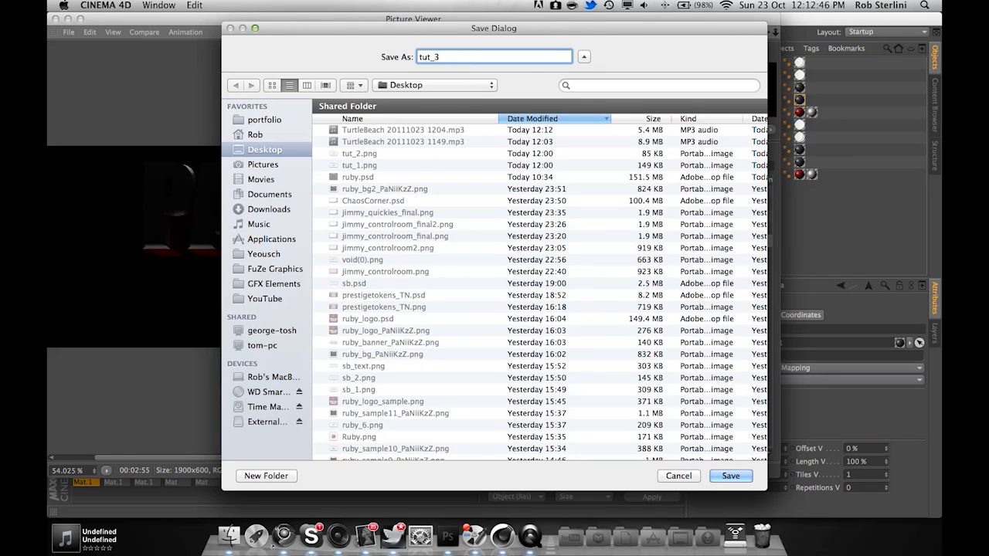
click(730, 476)
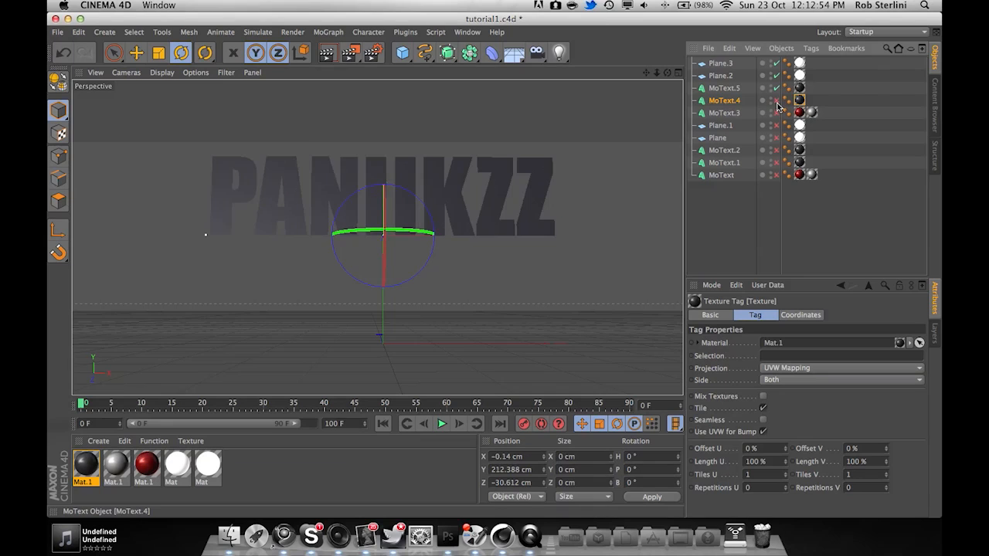
mouse_move(361, 54)
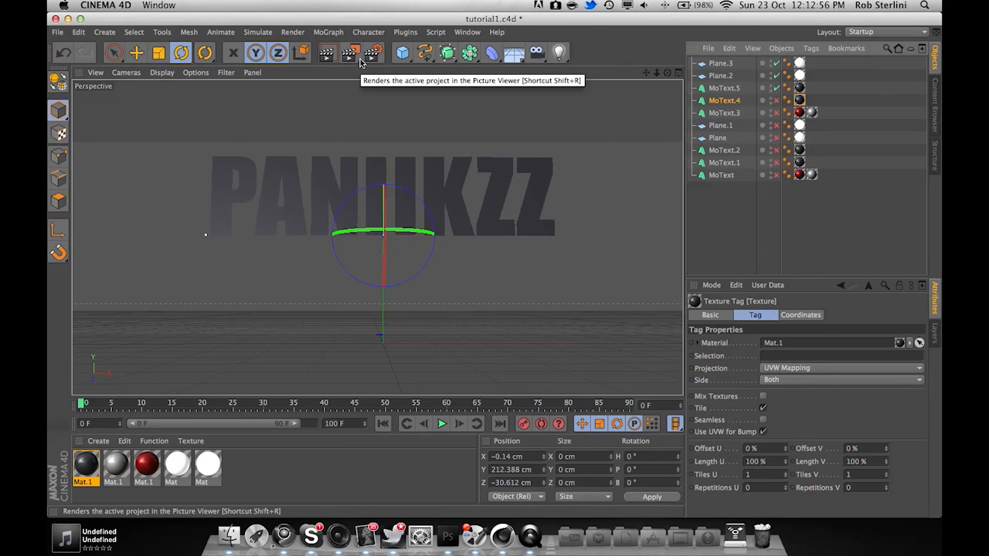
Step: Render the PANIIKZZ scene to the Picture Viewer
click(356, 54)
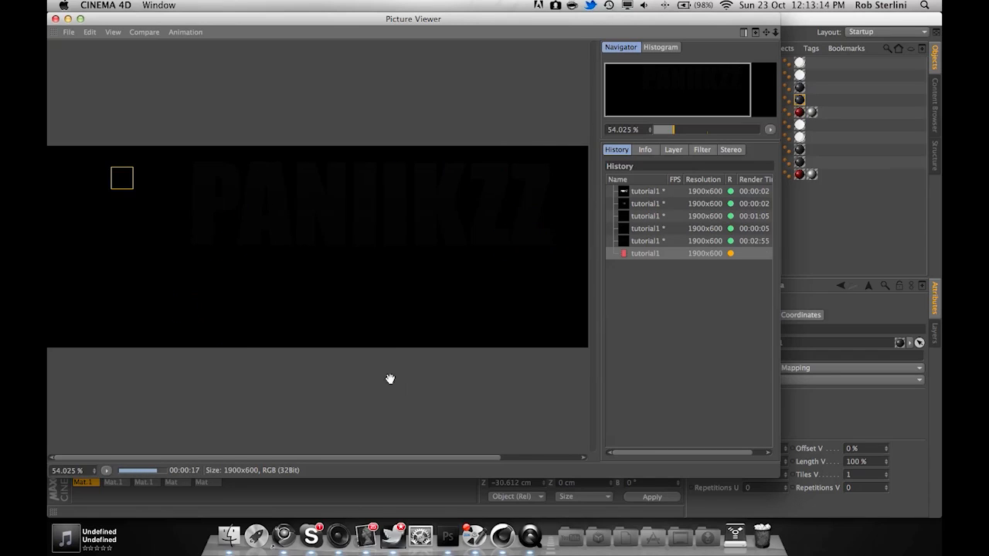
Step: Save the fresh PANIIKZZ render from the Picture Viewer as a PNG on the Desktop
click(65, 31)
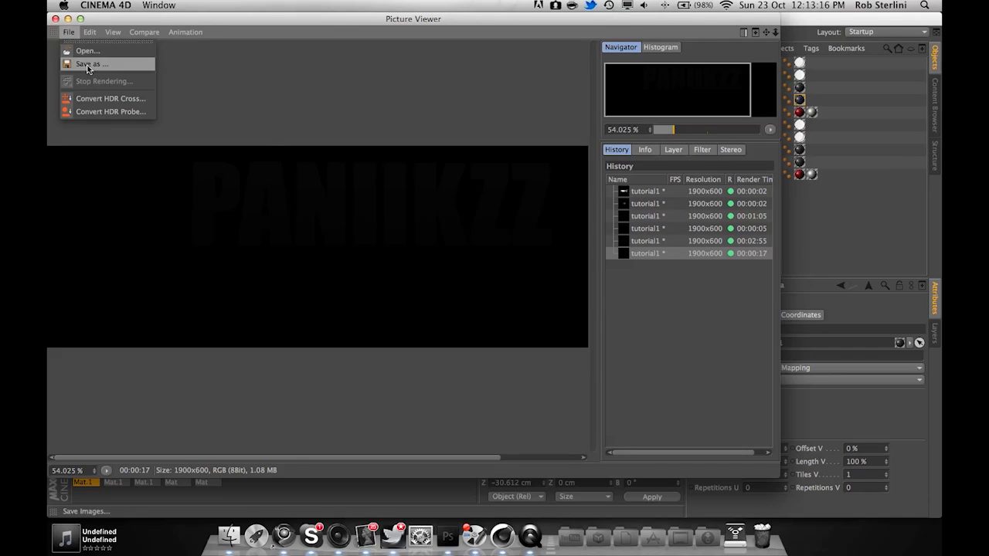
click(88, 61)
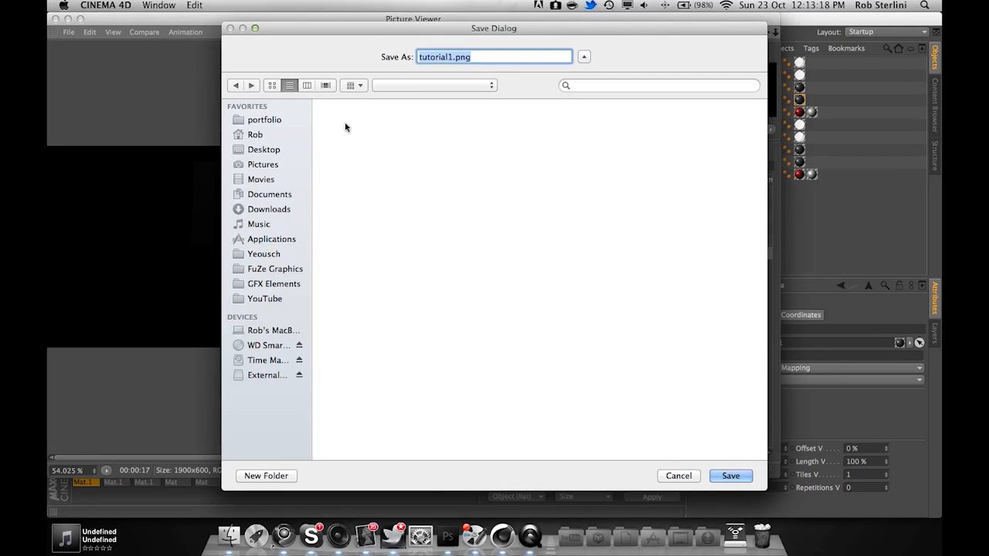
click(264, 148)
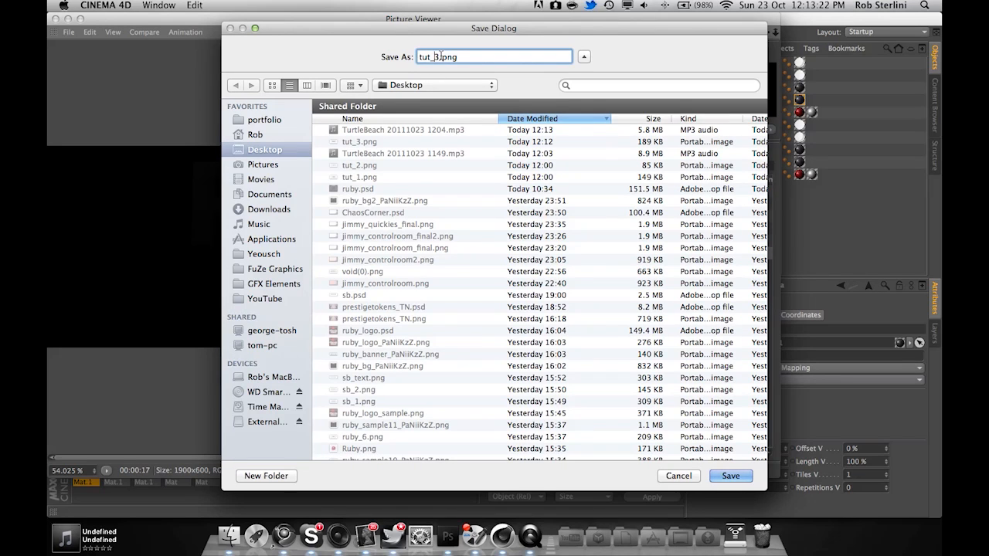
click(730, 476)
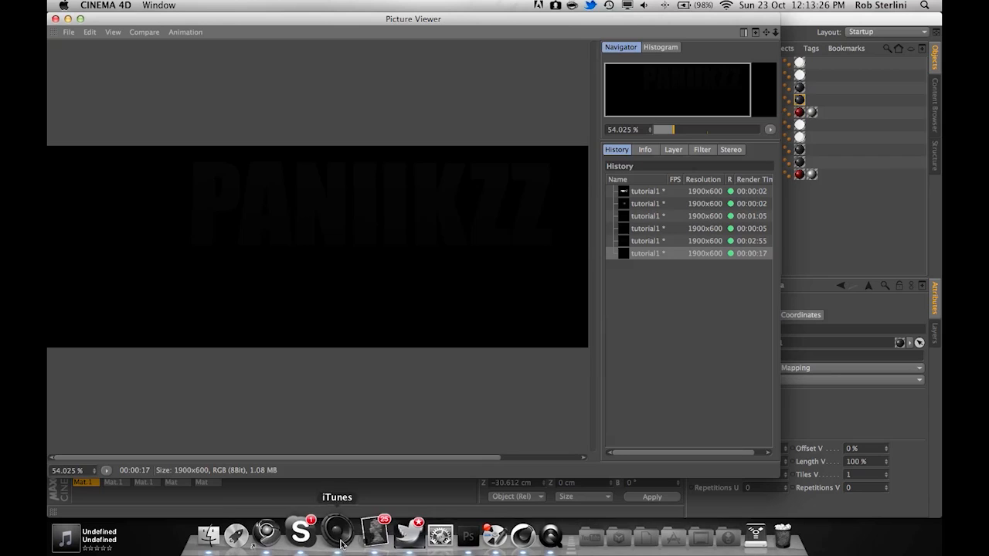
mouse_move(458, 544)
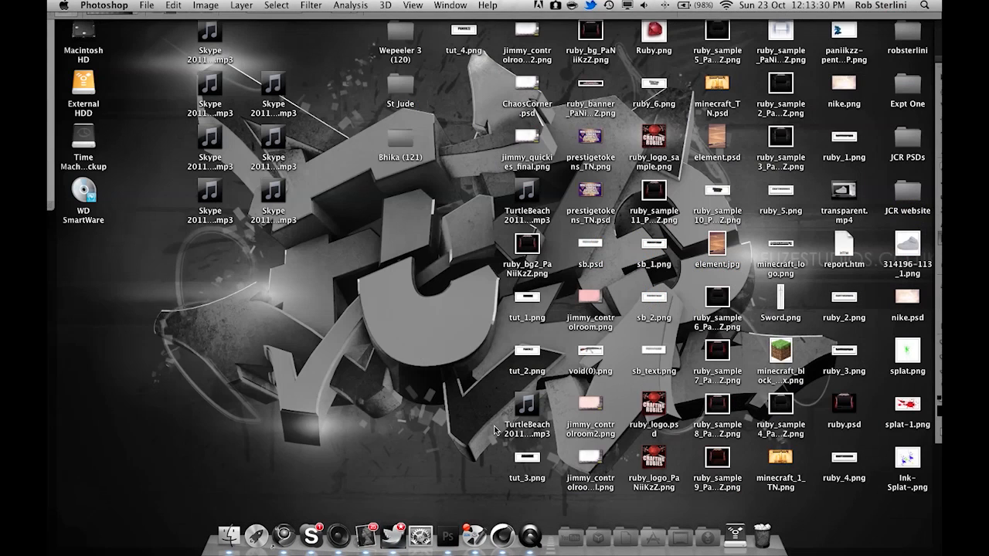
mouse_move(639, 192)
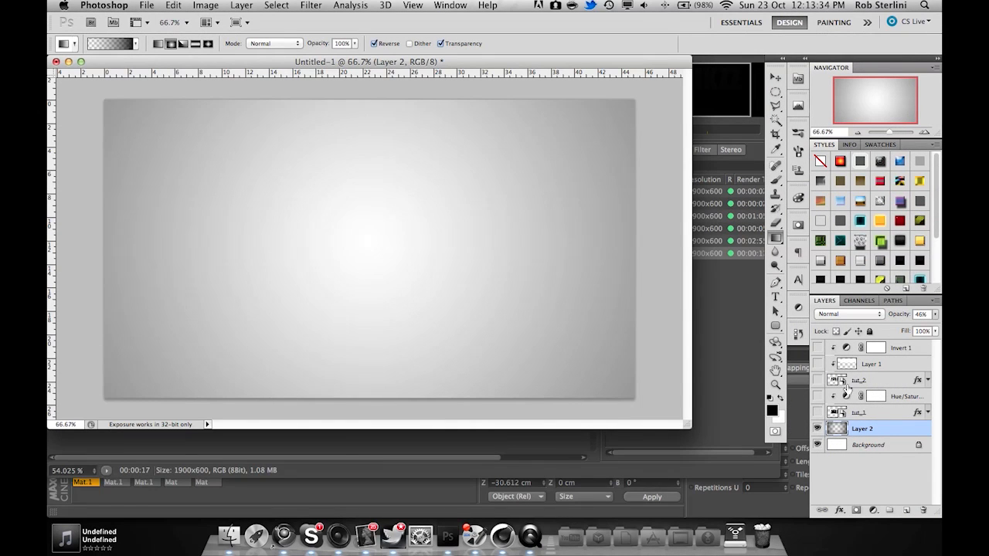
Step: Place the rendered PANIIKZZ PNG onto the grey gradient document
click(872, 412)
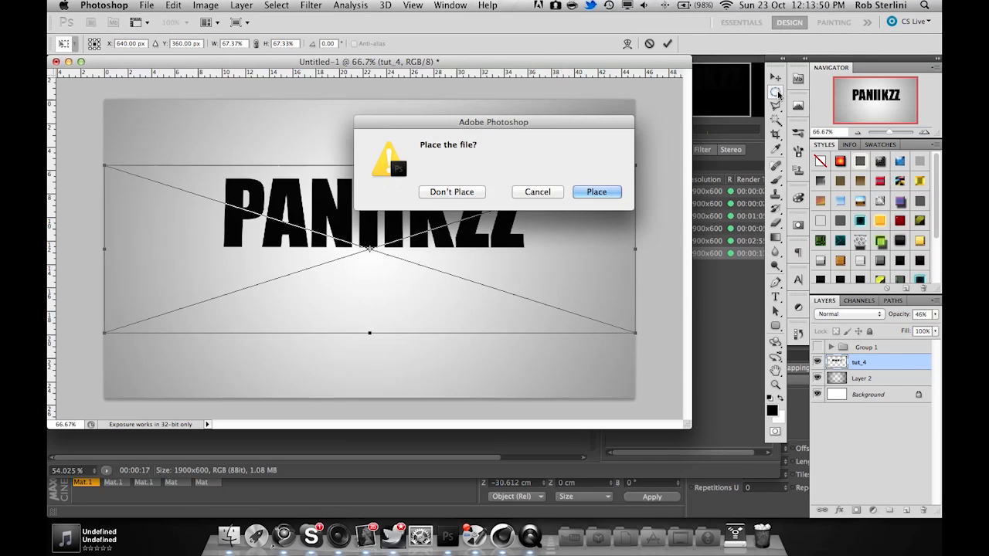
click(596, 191)
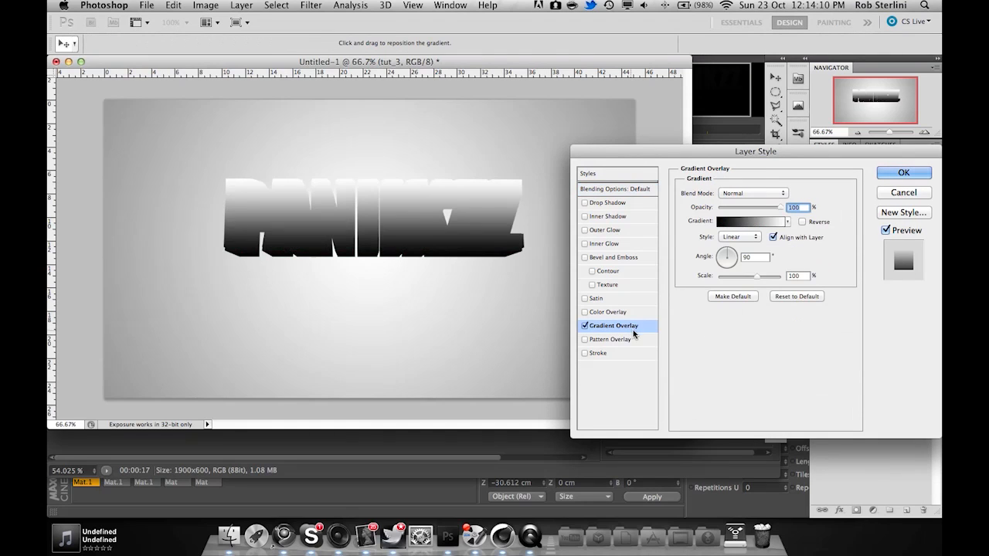
Step: Blend the tut_3 layer's gradient overlay with Soft Light
click(751, 194)
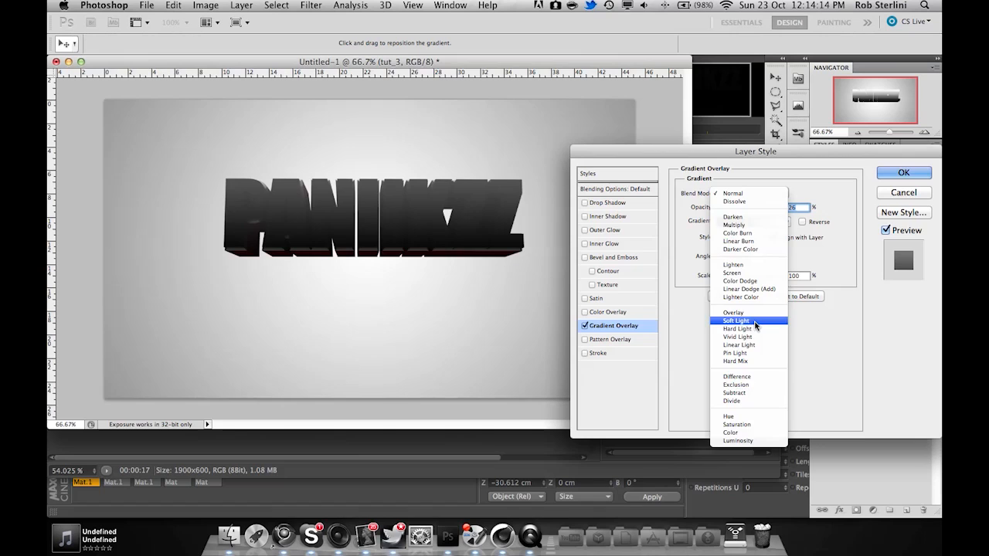
click(736, 320)
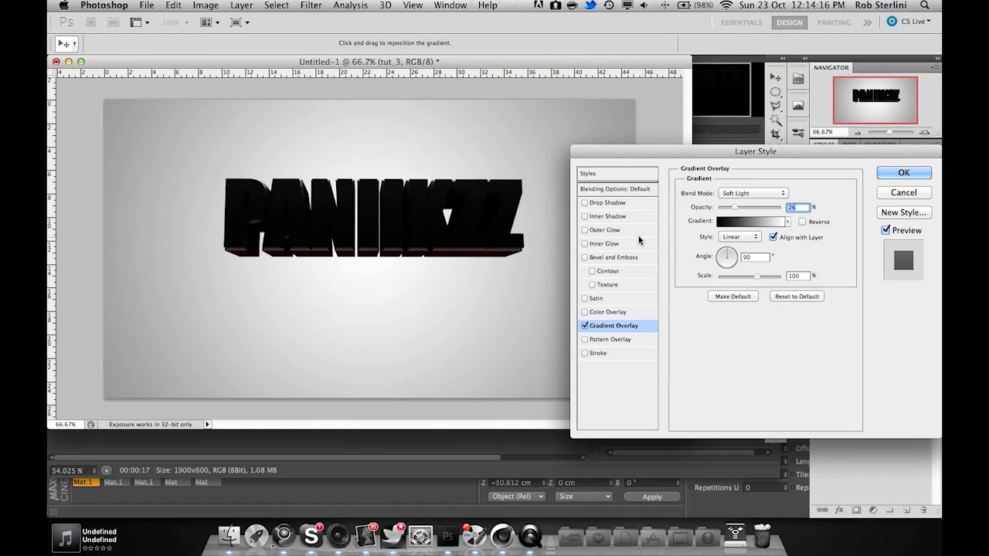
mouse_move(600, 244)
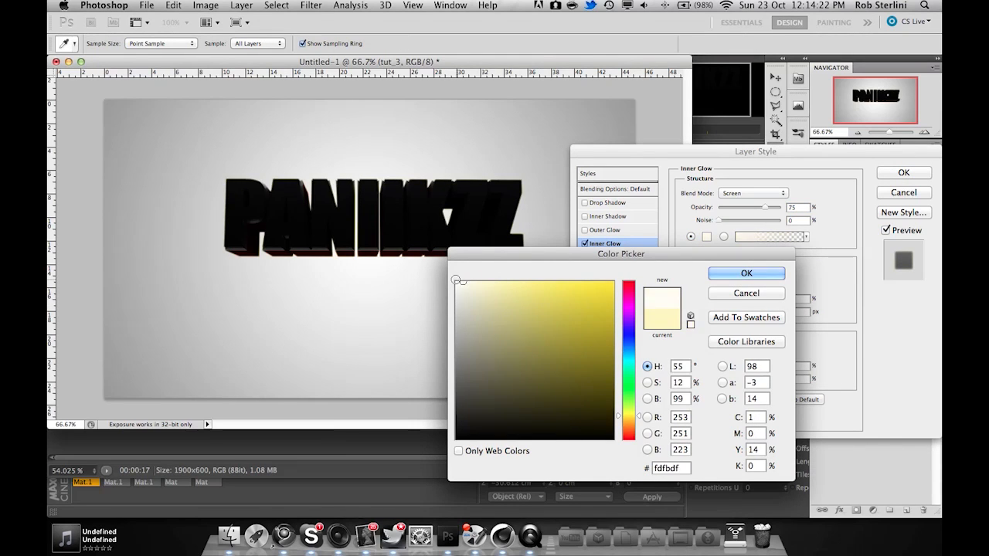
Step: Add a pale inner glow and lower its opacity until faint
click(746, 272)
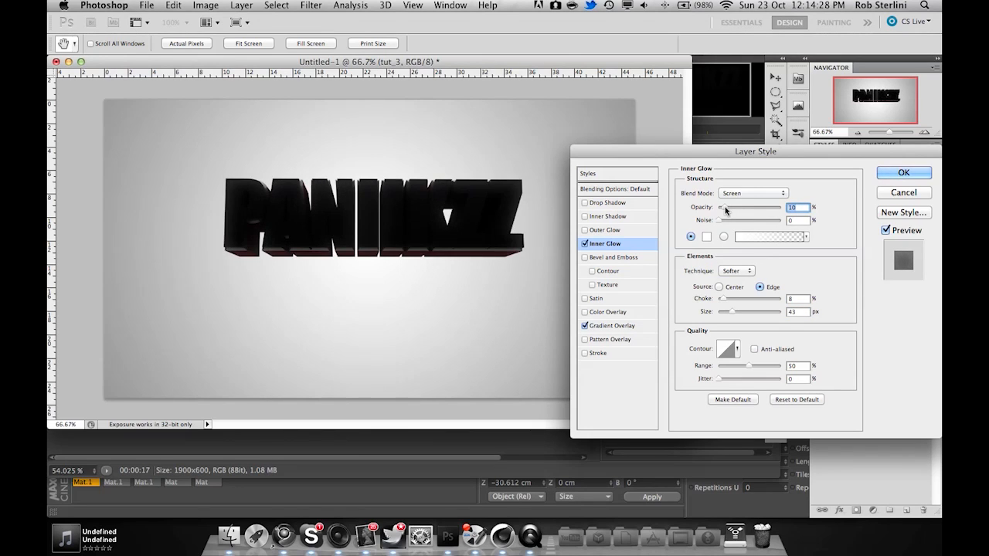
drag(724, 207, 755, 207)
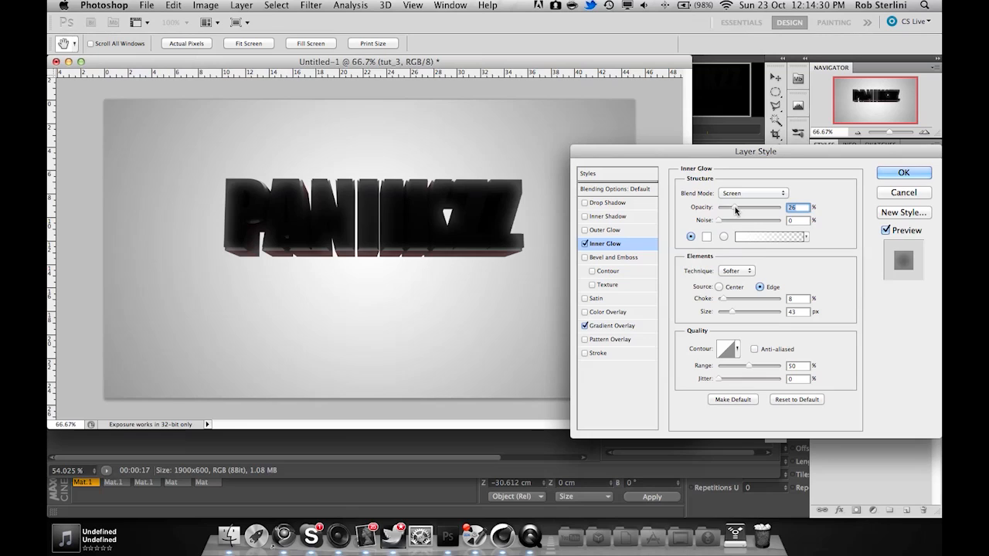
drag(765, 207, 742, 207)
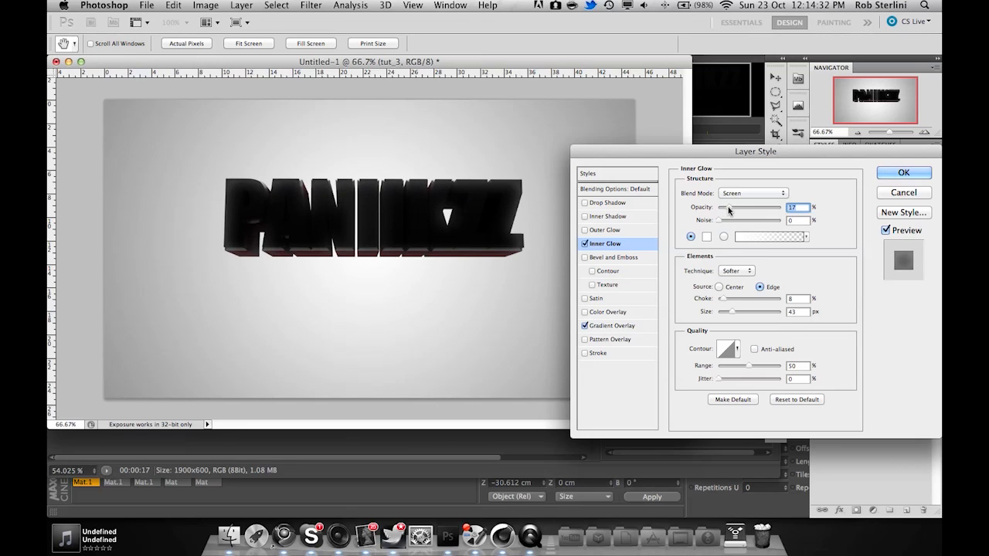
drag(729, 207, 725, 207)
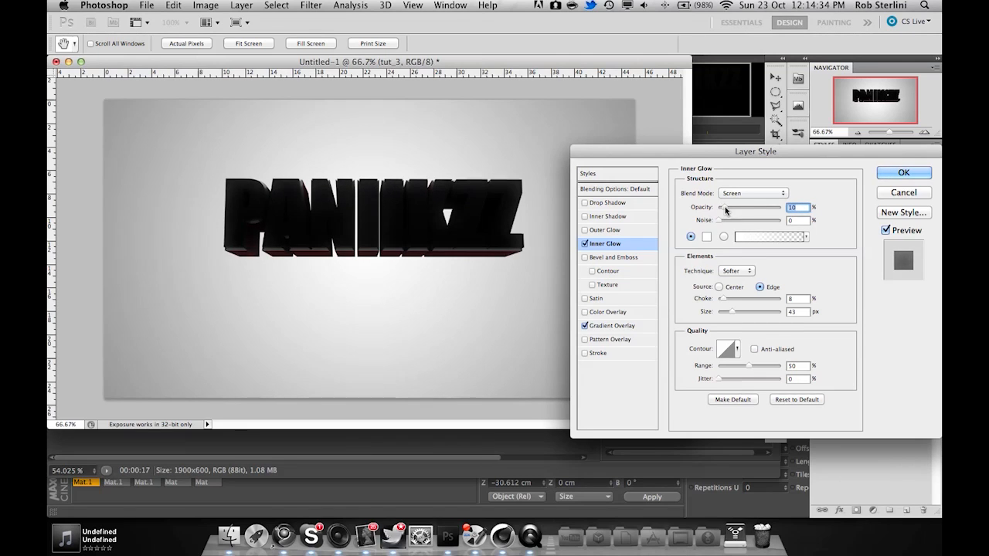
Step: Add a bevel with depth 1000 and a wider, softer drop shadow, applying the style
click(618, 256)
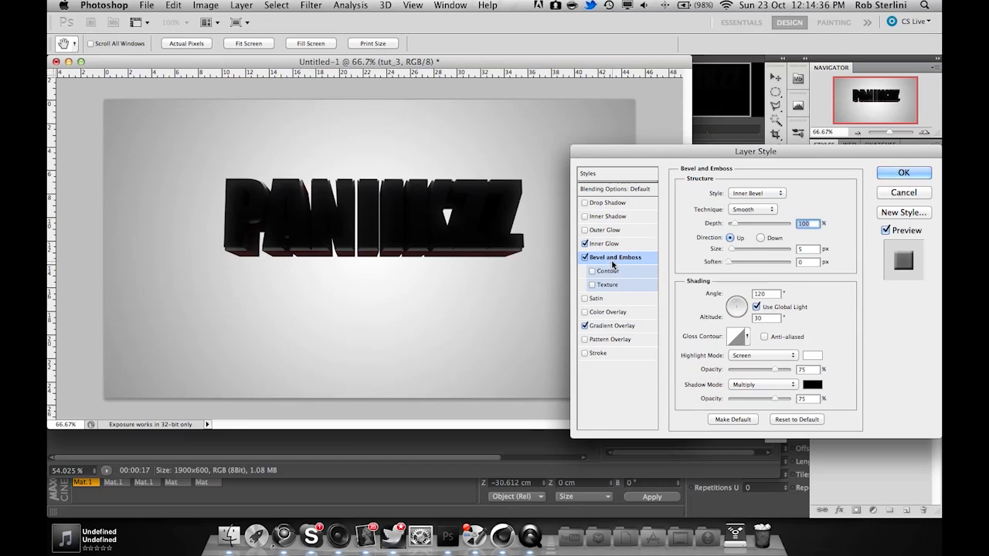
text(1000)
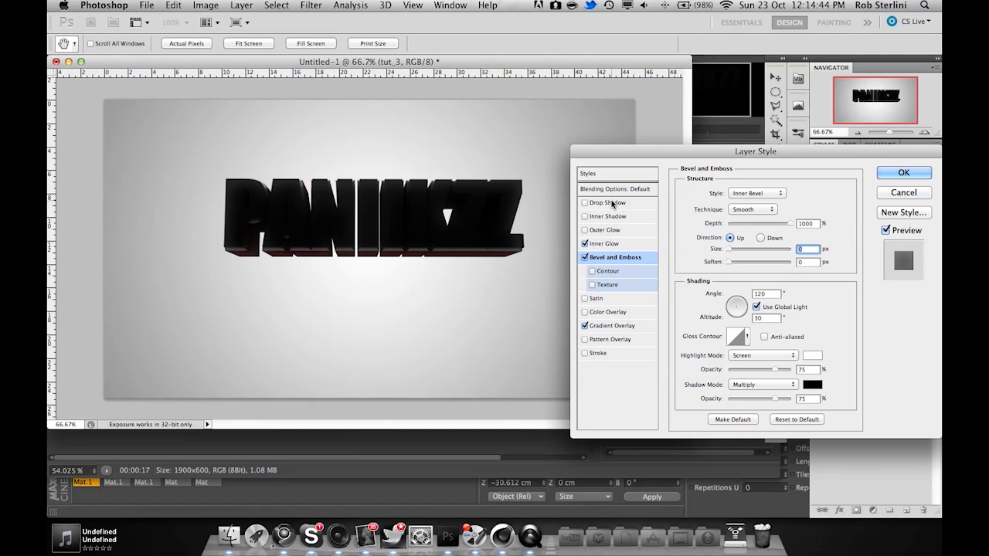
click(607, 201)
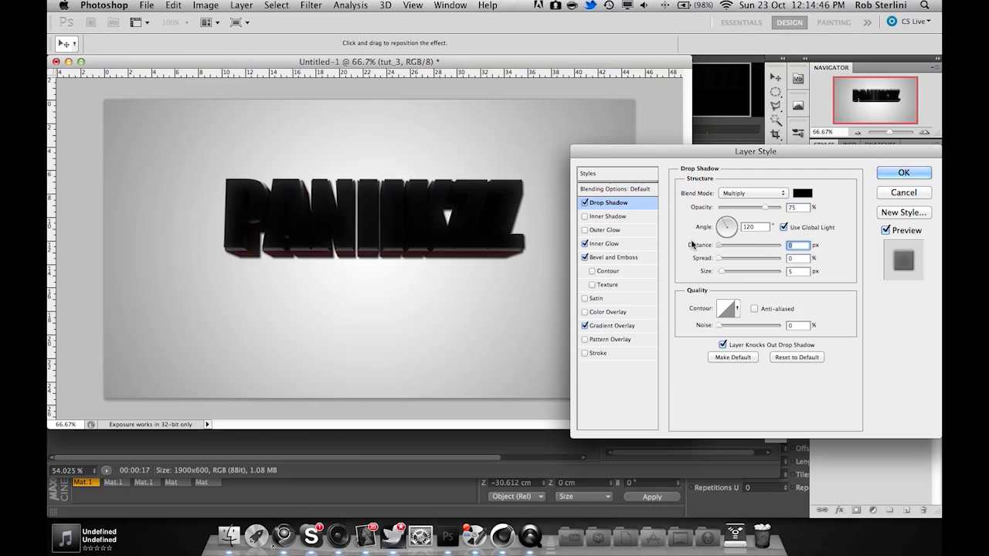
drag(723, 258, 744, 258)
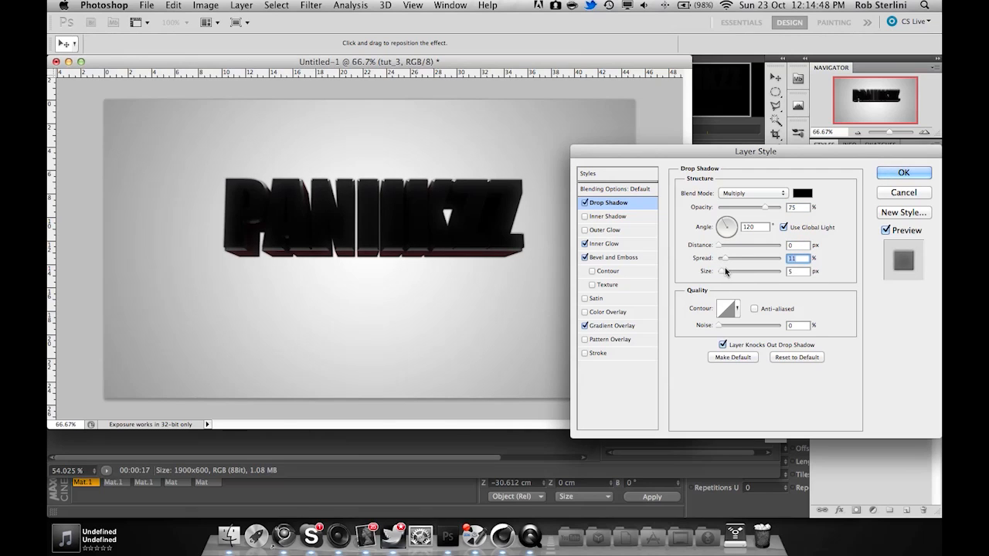
drag(723, 272, 750, 272)
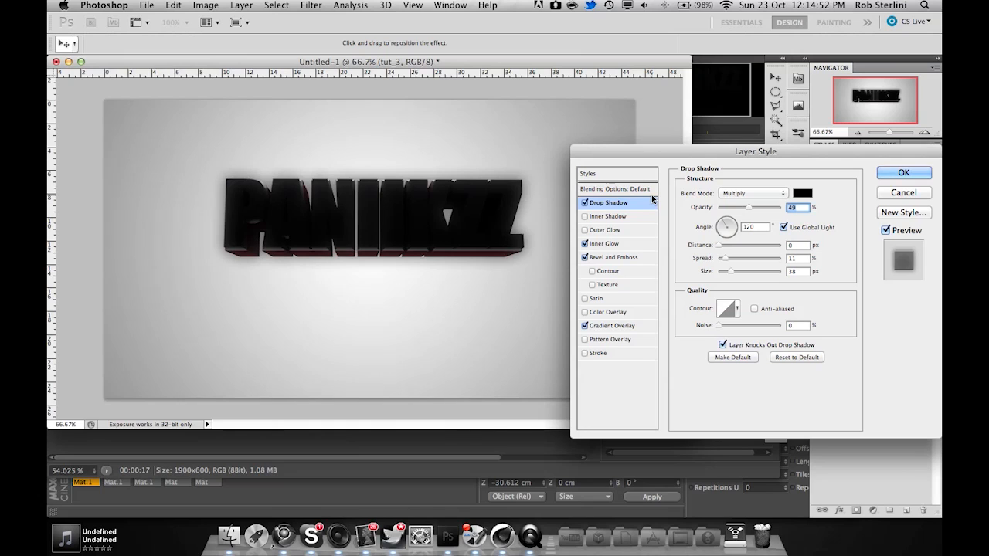
mouse_move(639, 204)
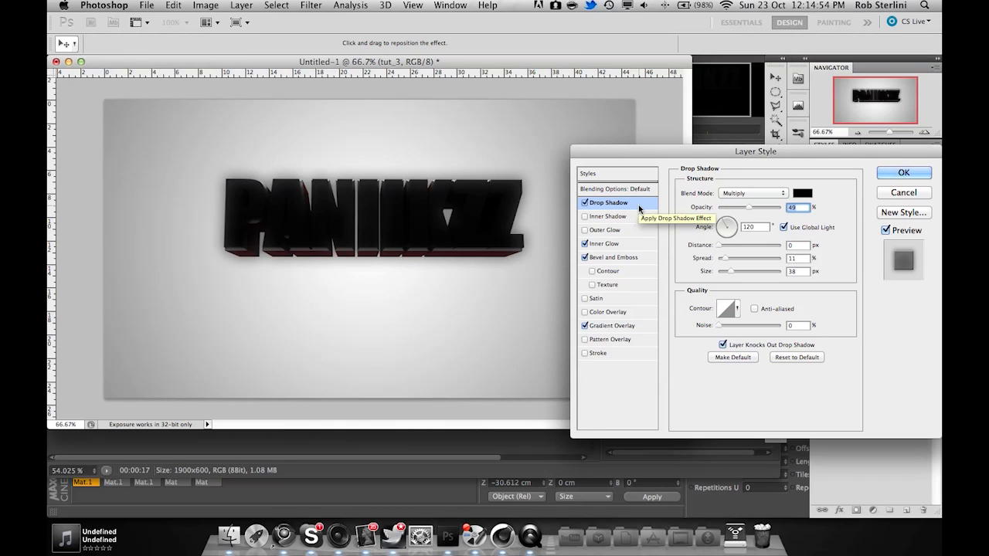
click(902, 173)
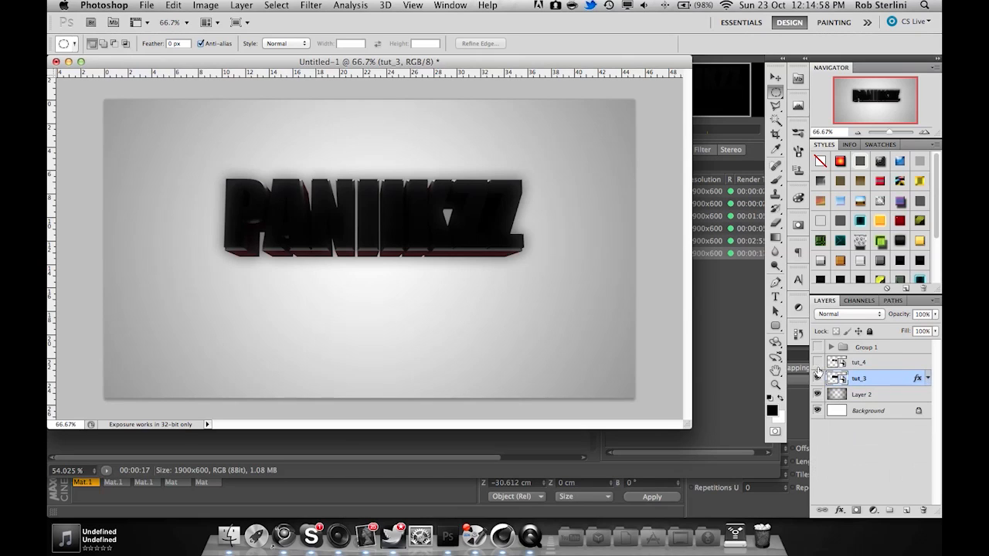
Step: Select the tut_4 layer and bring up the adjustment layer types
click(861, 362)
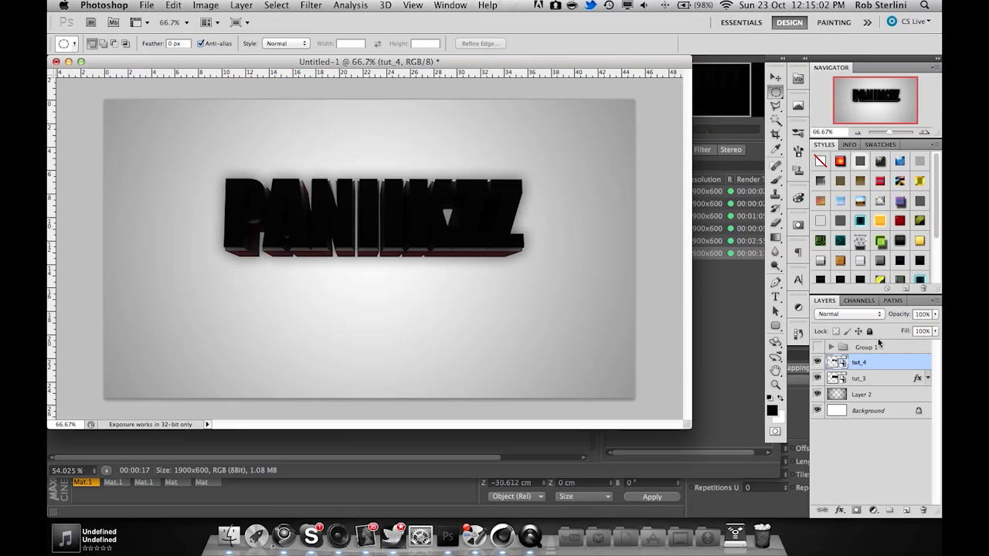
mouse_move(896, 379)
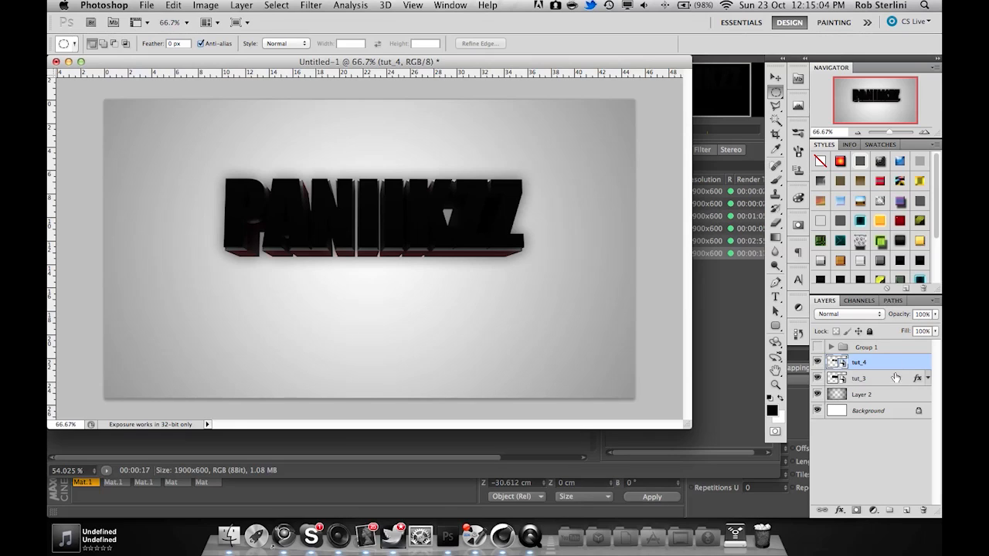
click(875, 510)
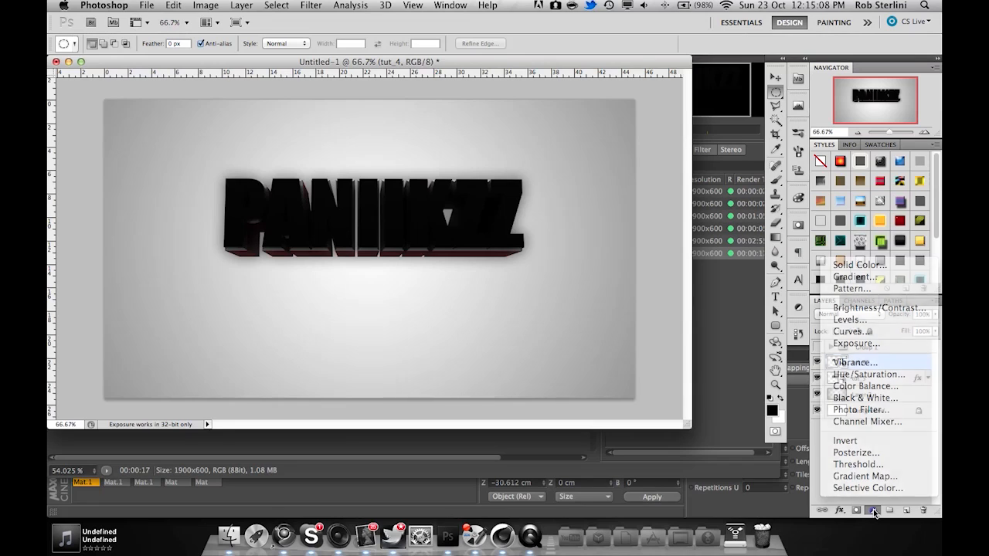
Step: Add an Invert adjustment layer clipped to tut_4 so the text turns white
click(875, 510)
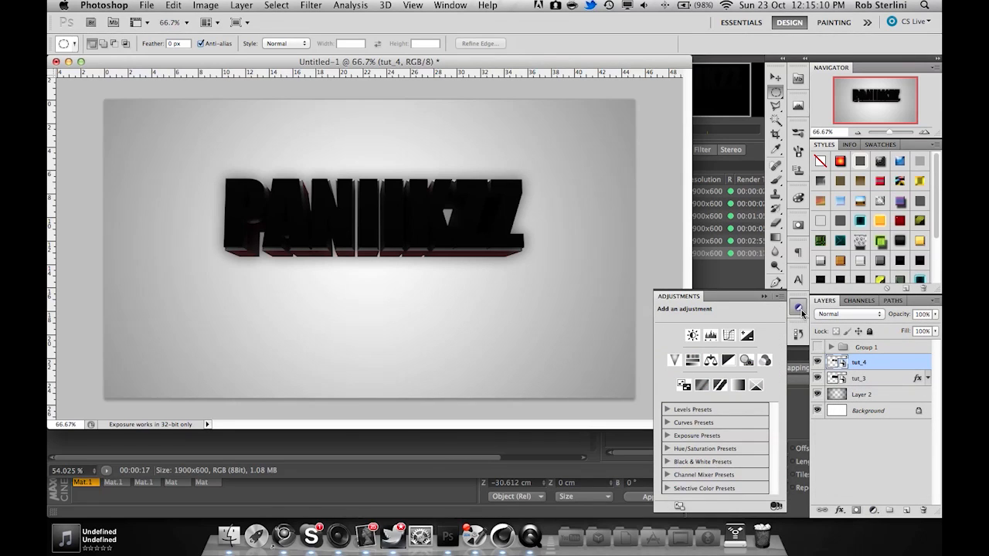
click(872, 510)
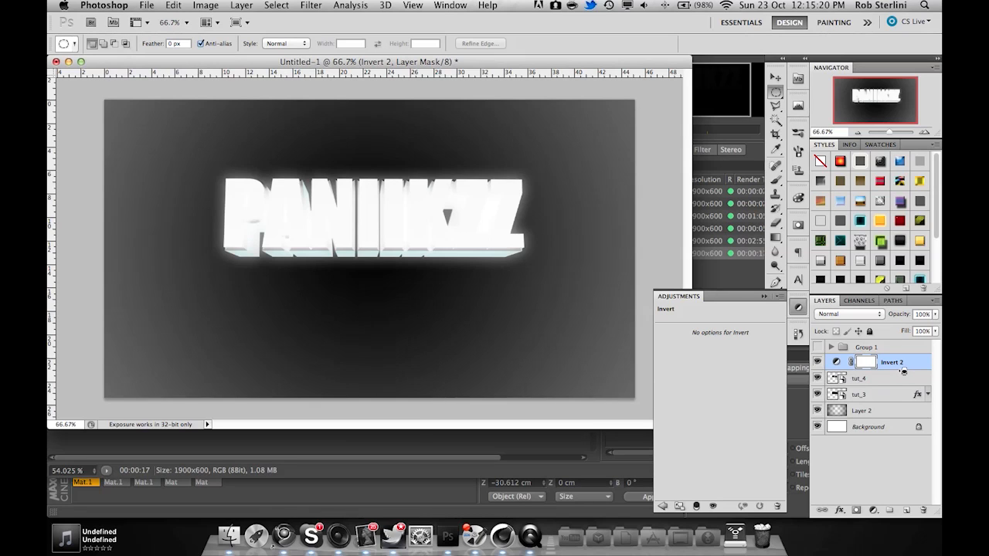
right_click(900, 361)
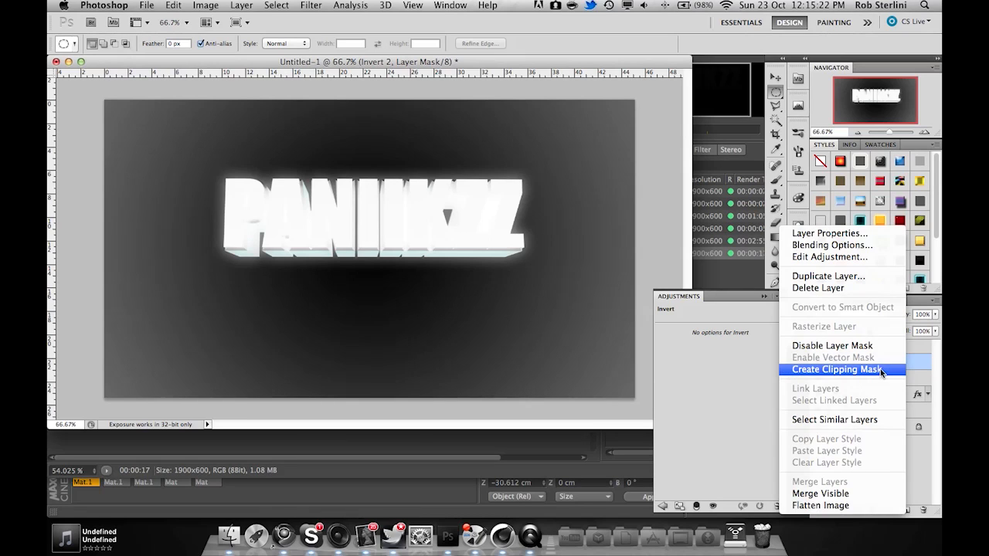
click(834, 371)
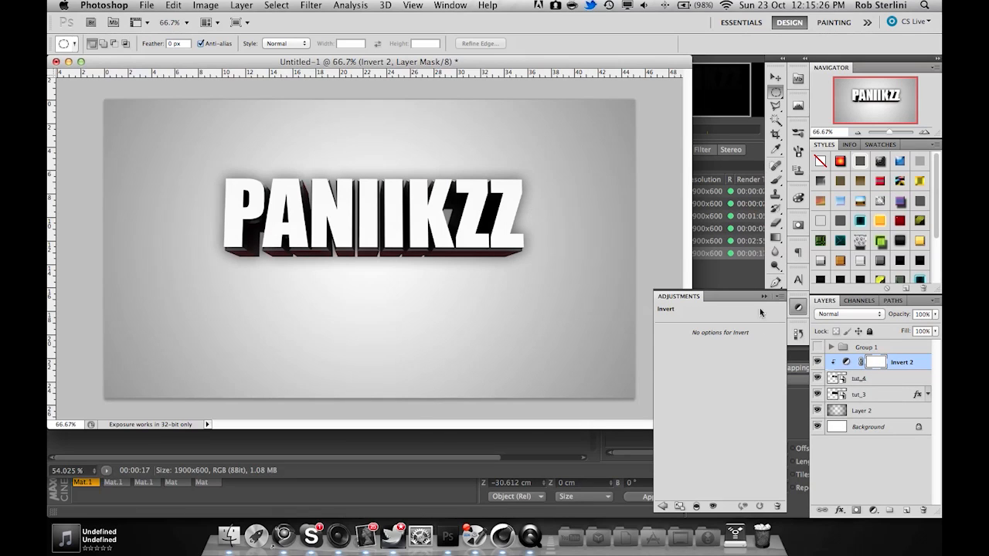
click(860, 379)
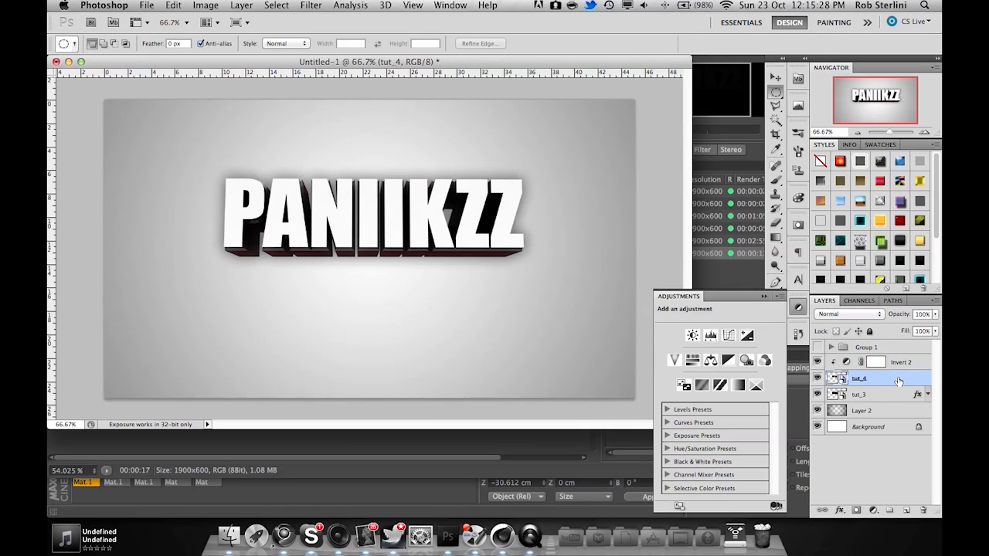
Step: Give tut_4 a low-opacity gradient overlay, an inner shadow and a bevel with depth 1000
double_click(876, 378)
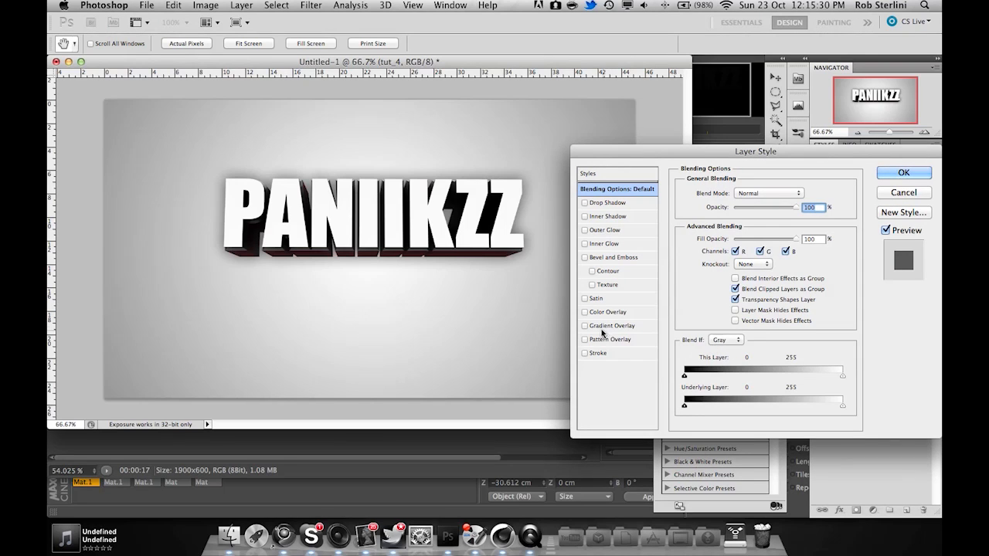
click(584, 324)
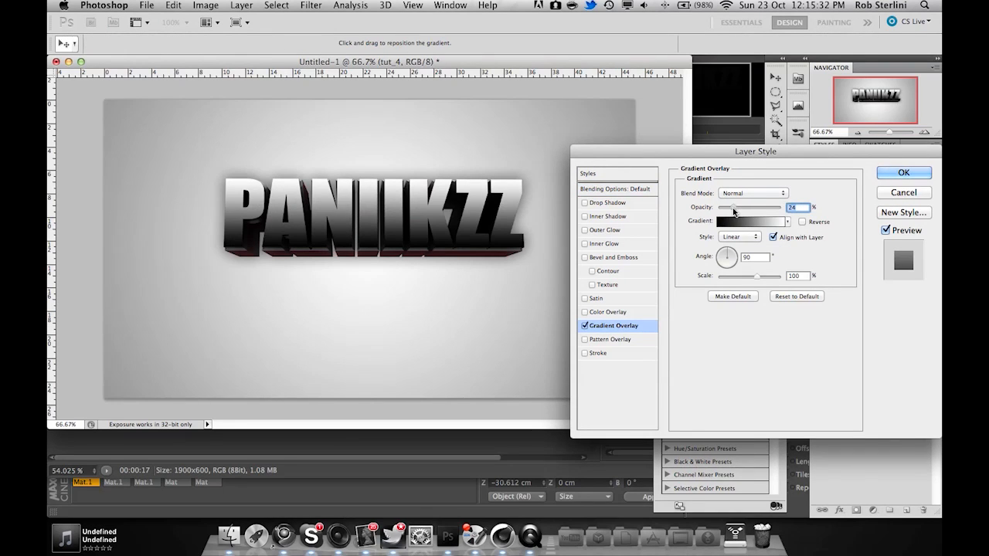
drag(734, 207, 754, 207)
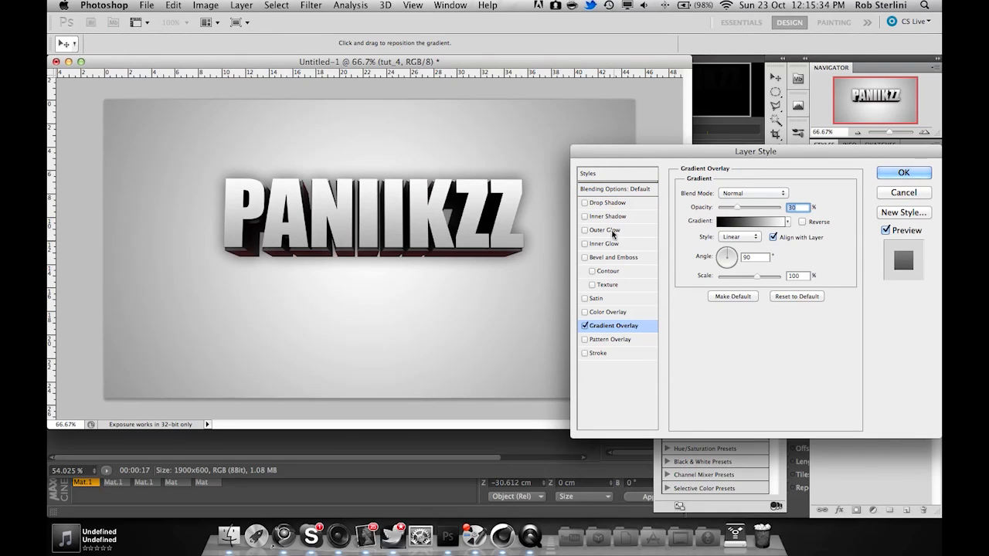
click(608, 217)
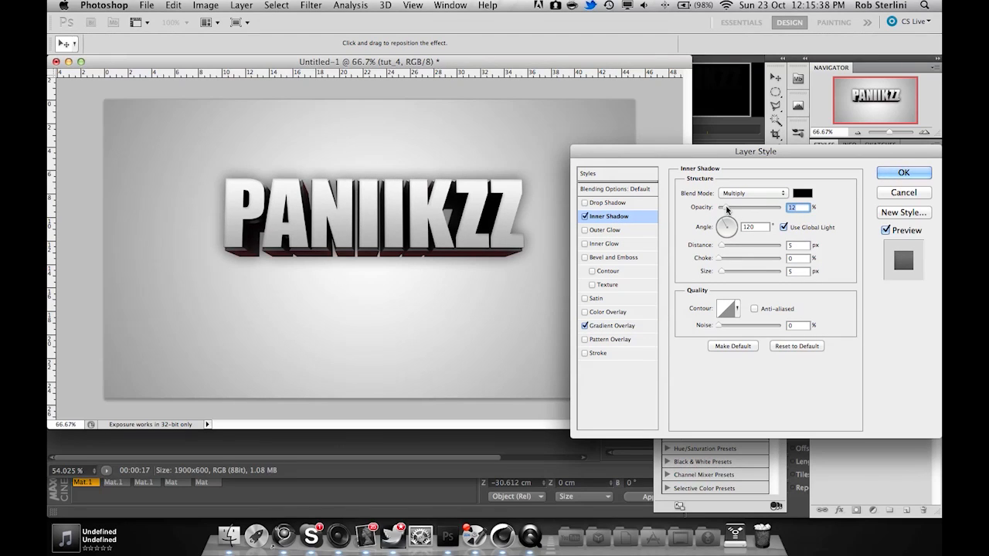
click(615, 257)
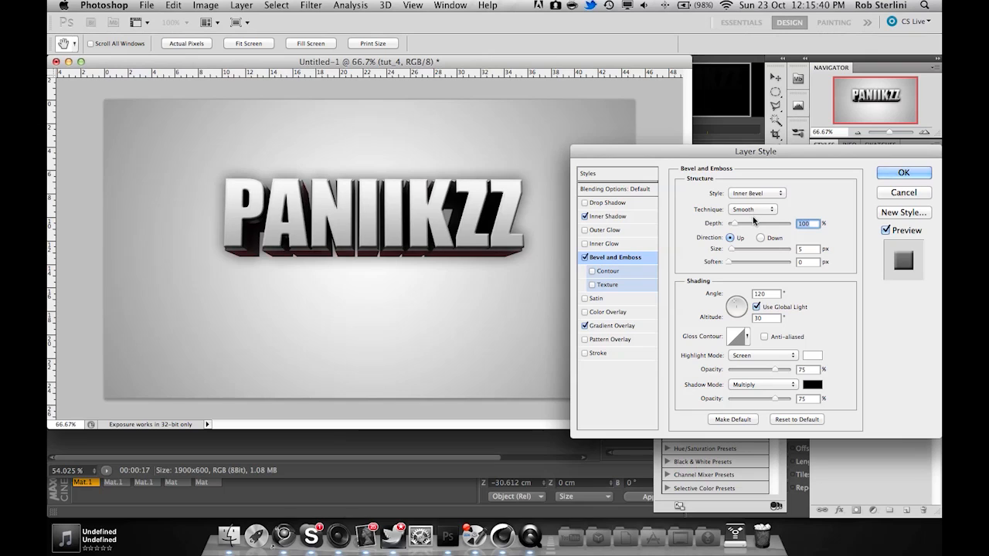
text(1000)
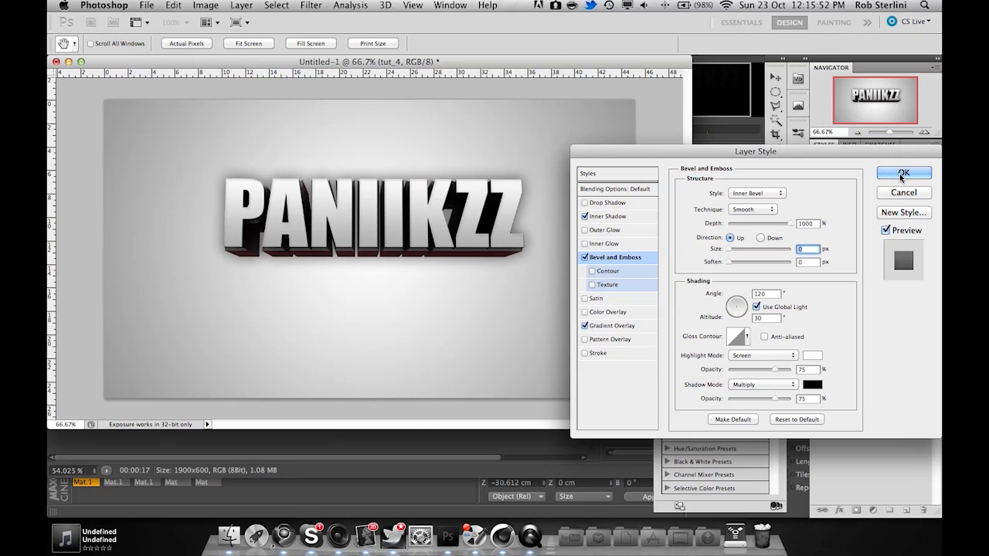
click(902, 173)
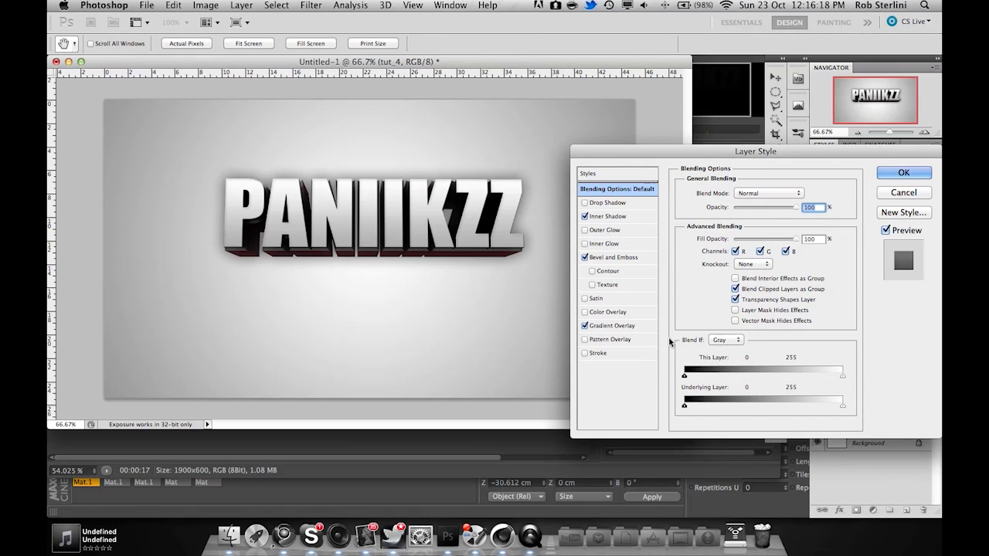
Step: Raise the gradient overlay opacity so the text shades into darker grey, and apply it
click(612, 324)
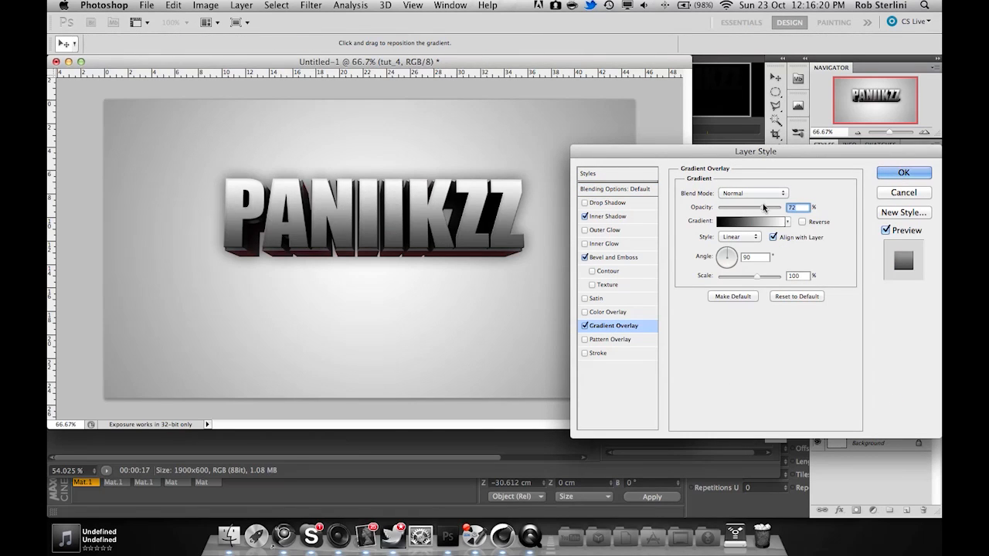
drag(766, 207, 724, 207)
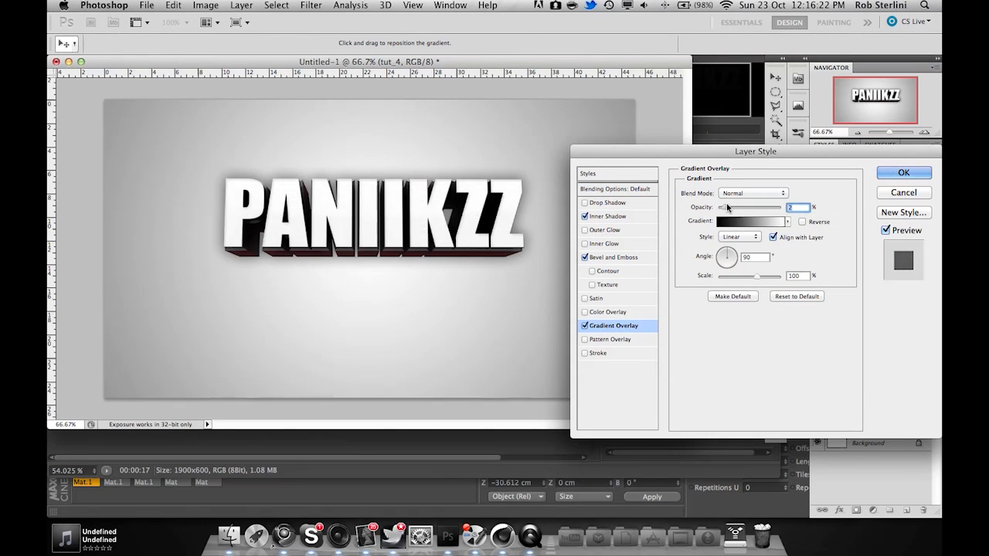
drag(724, 207, 750, 207)
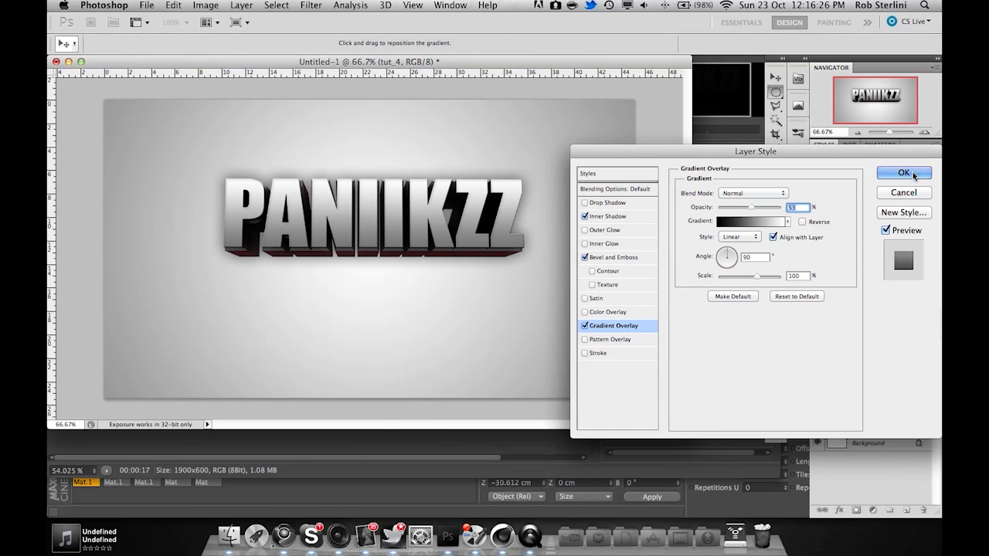
click(902, 173)
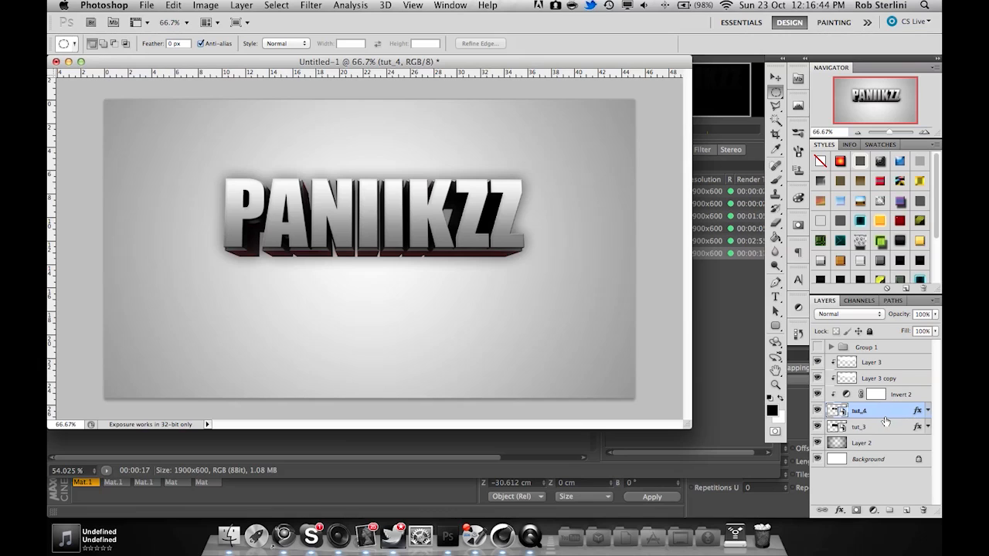
Step: Lower the gradient overlay opacity again so the title returns to mostly white
double_click(870, 411)
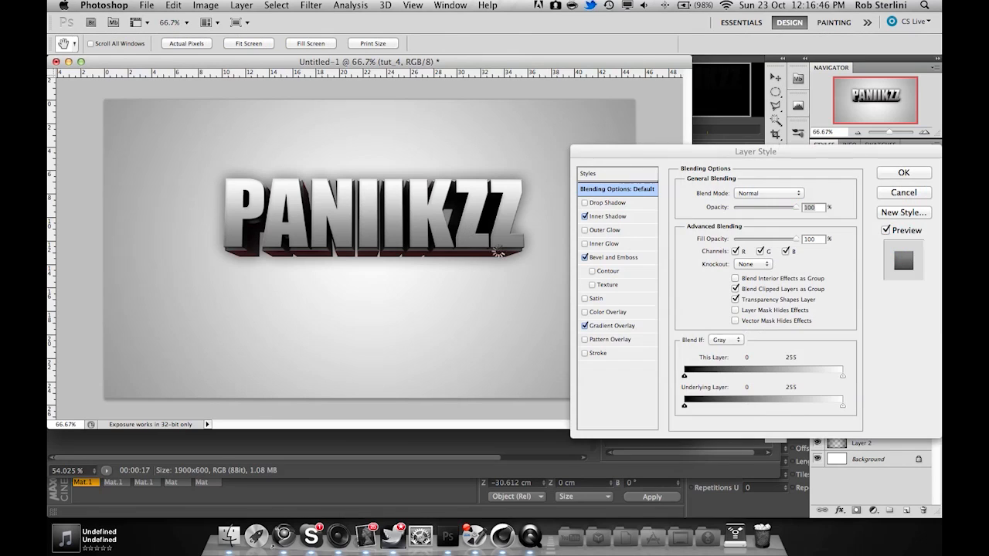
click(619, 325)
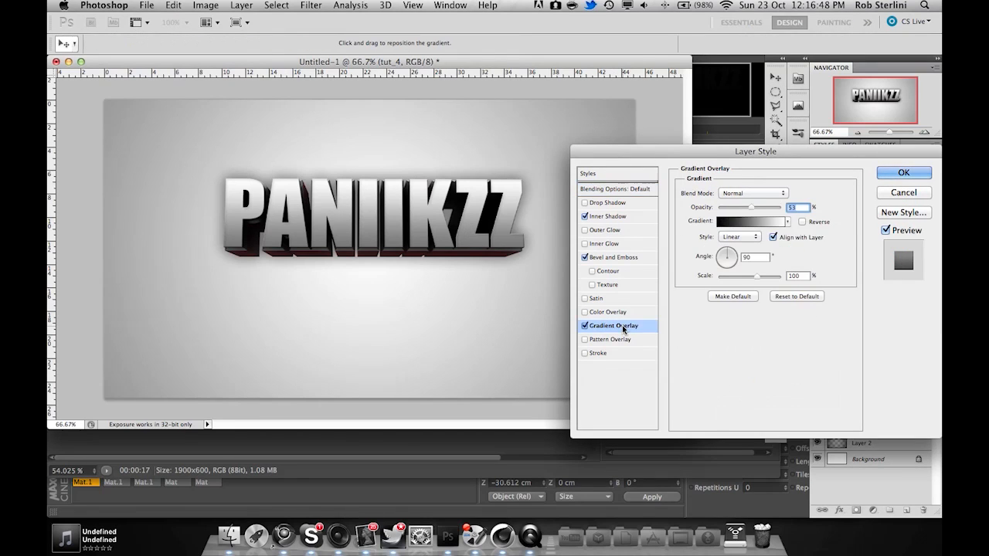
drag(750, 207, 730, 207)
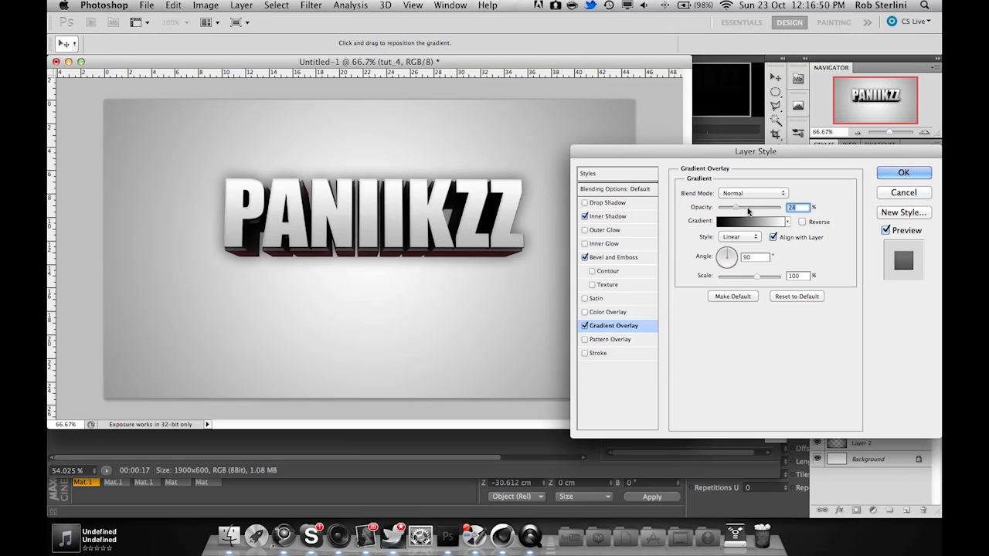
drag(748, 207, 729, 207)
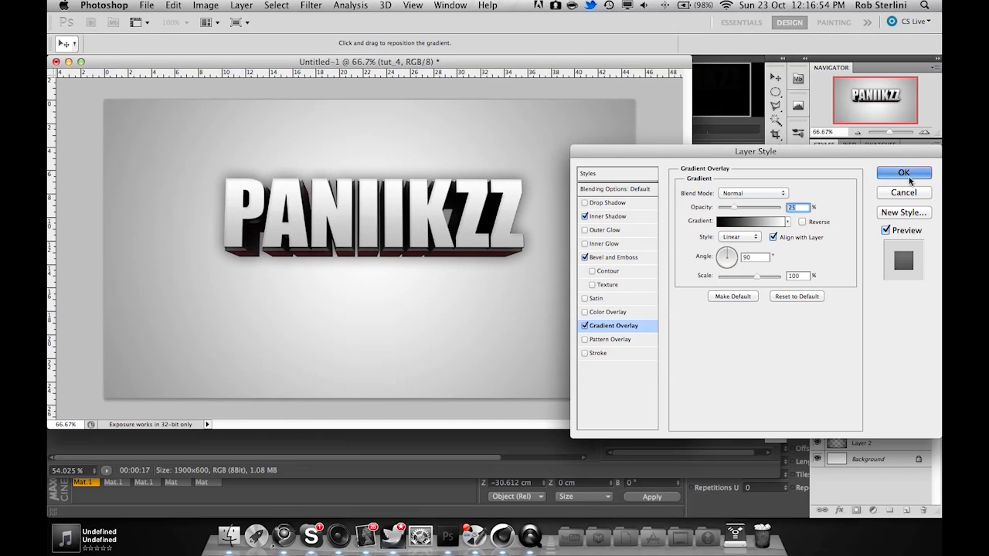
click(904, 173)
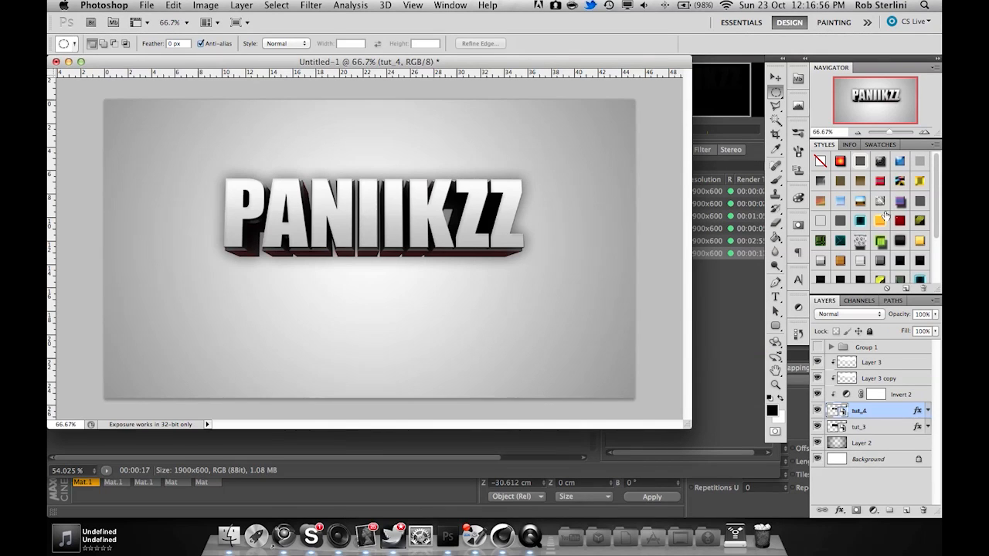
mouse_move(900, 260)
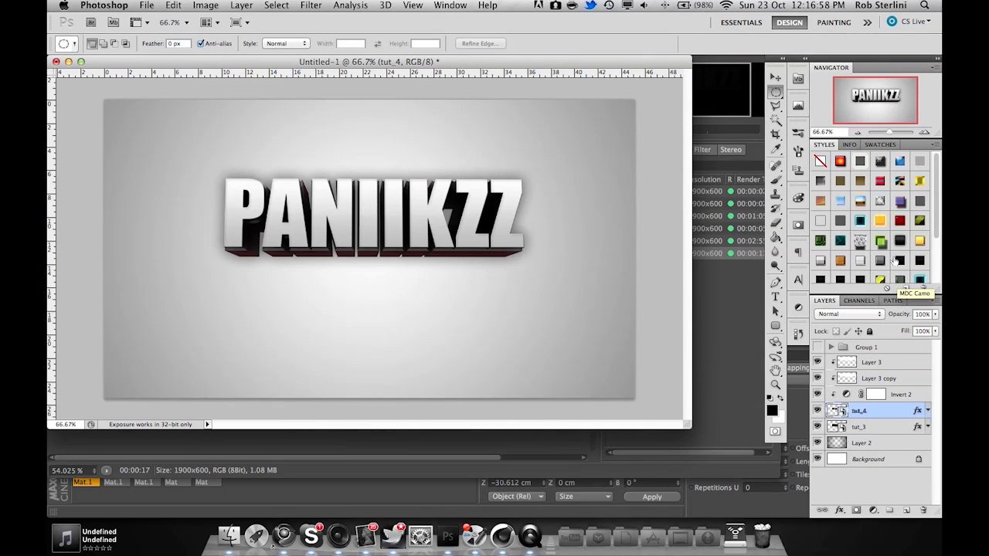
Step: Add a colorized Hue/Saturation adjustment layer and push its hue to purple
click(875, 427)
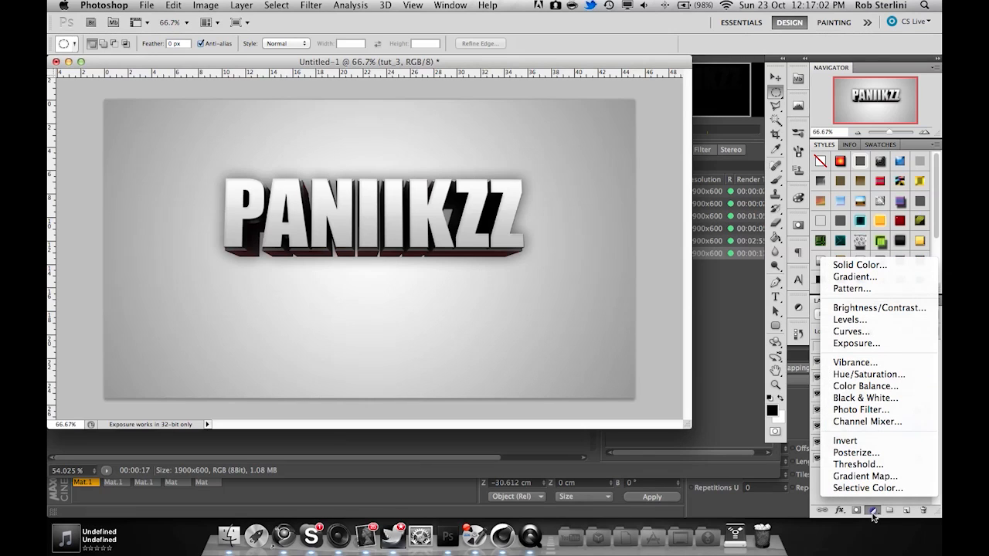
click(868, 374)
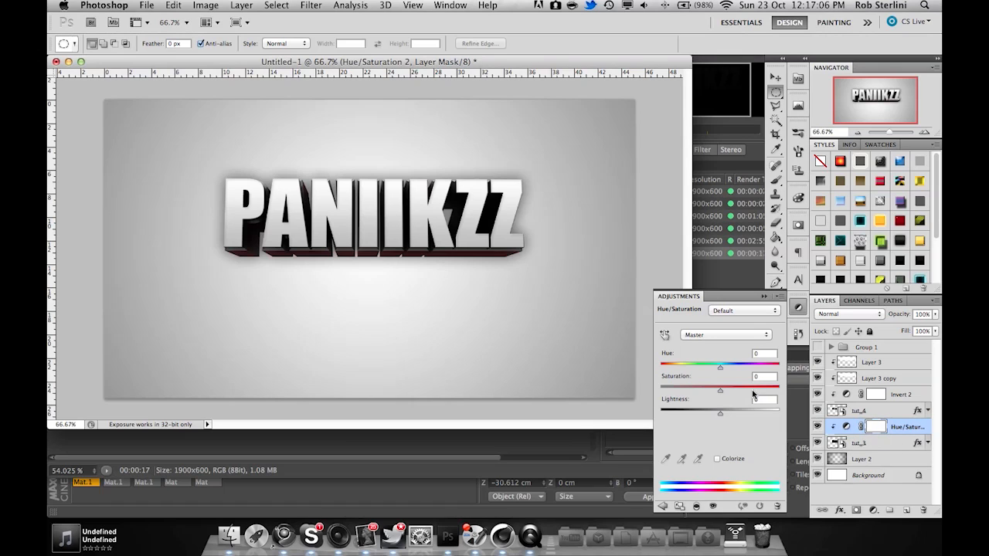
mouse_move(720, 369)
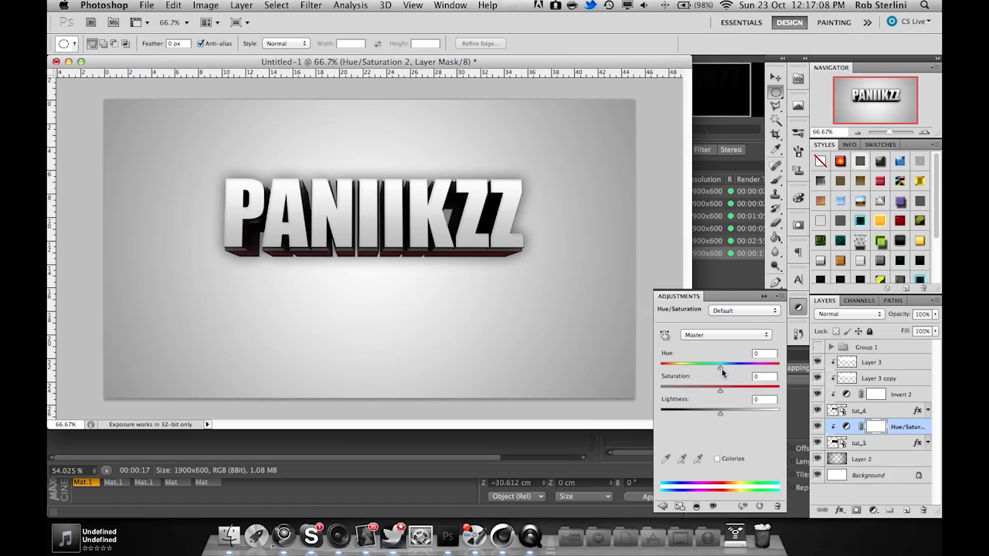
drag(720, 365, 683, 365)
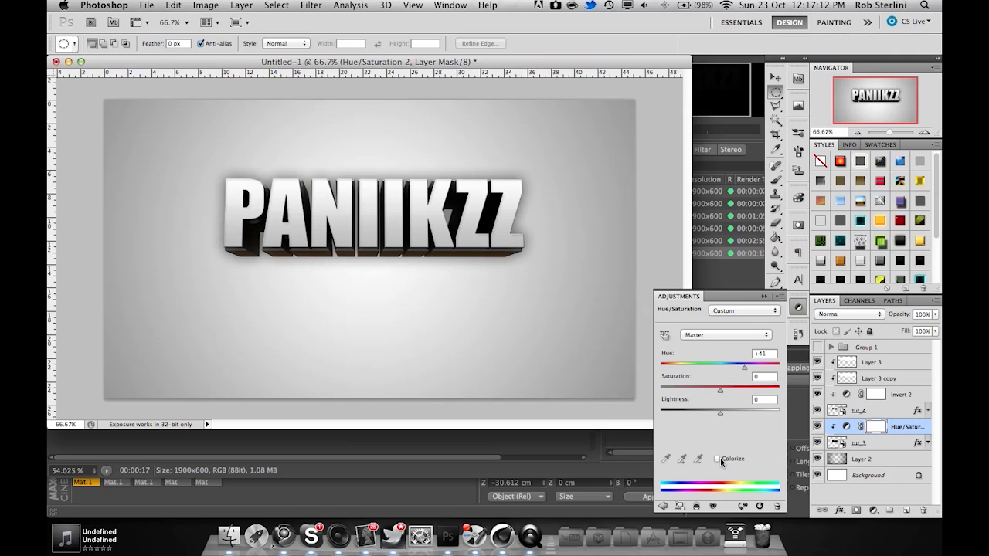
click(717, 459)
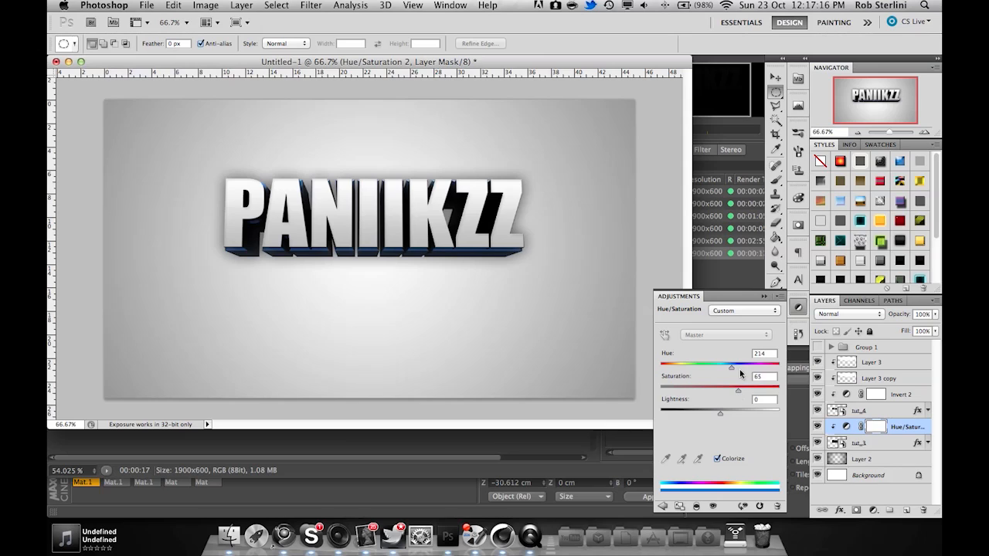
drag(733, 368, 732, 368)
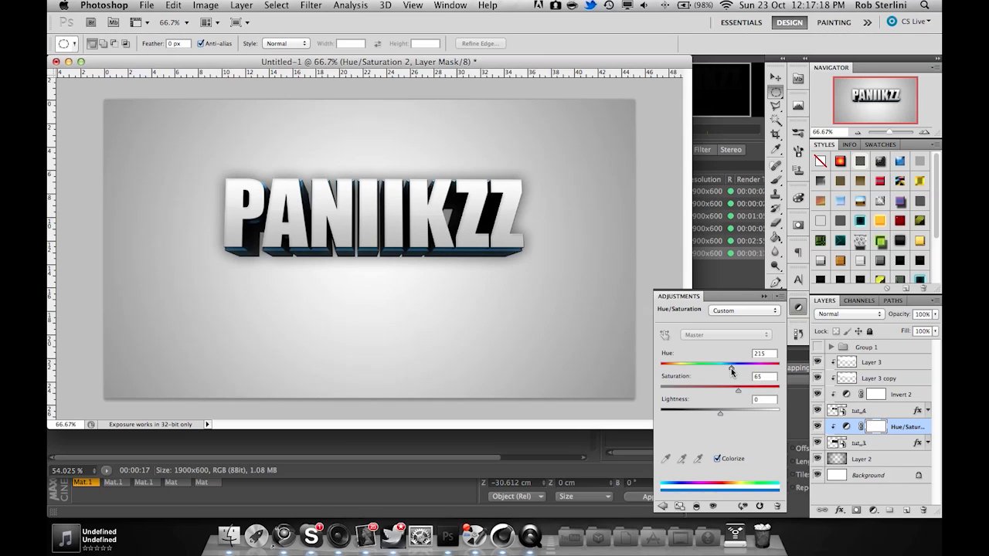
drag(732, 363, 729, 363)
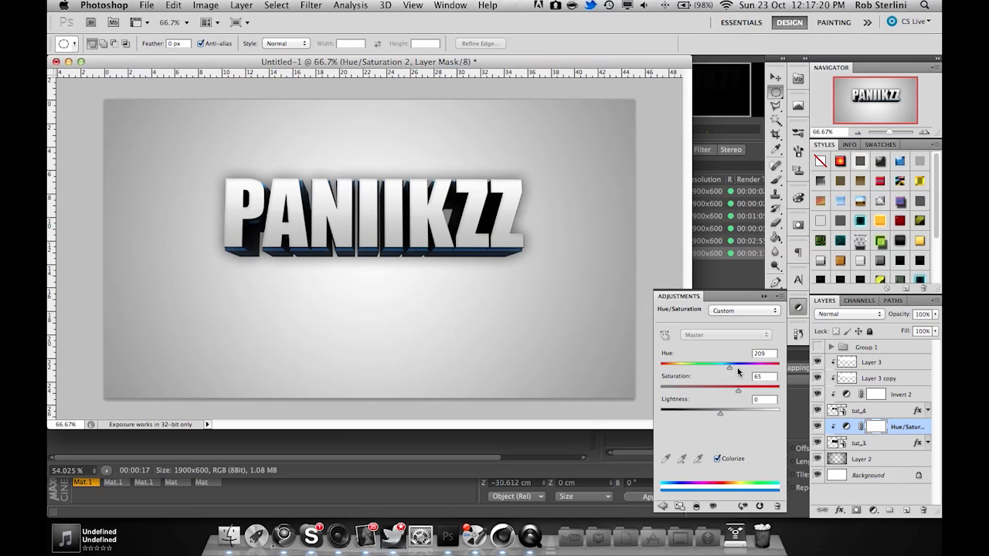
drag(729, 367, 751, 367)
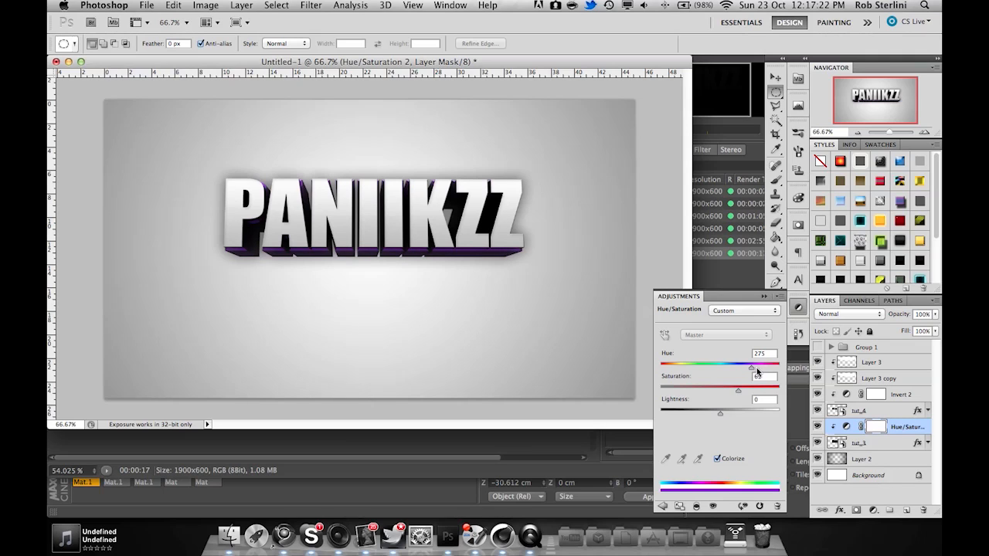